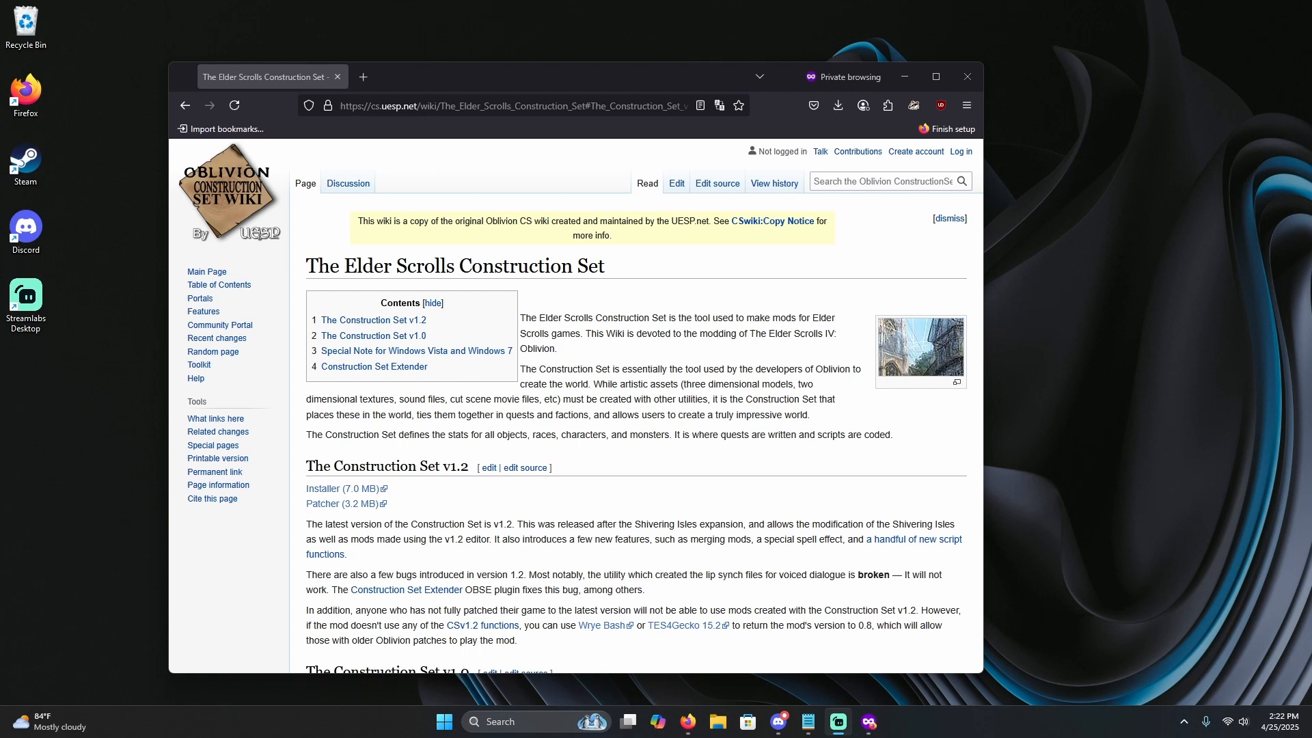
pyautogui.moveTo(72, 655)
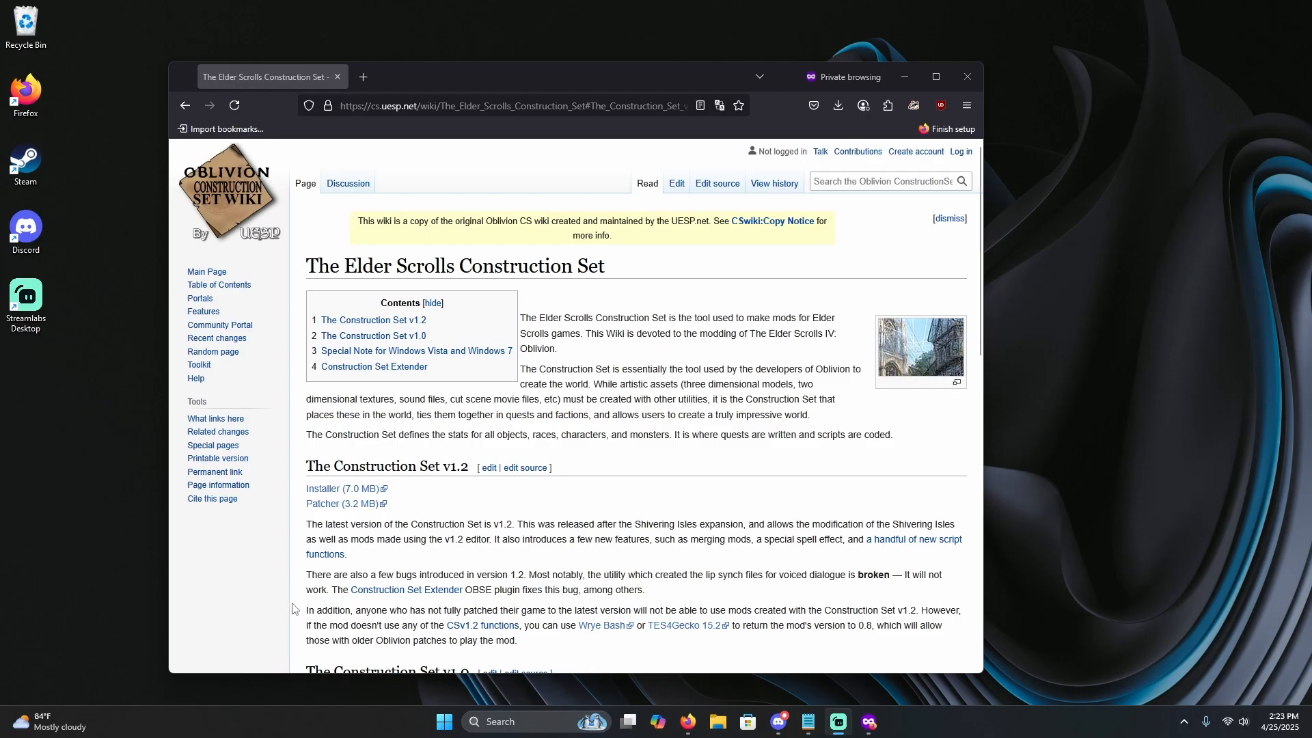
pyautogui.moveTo(310, 461)
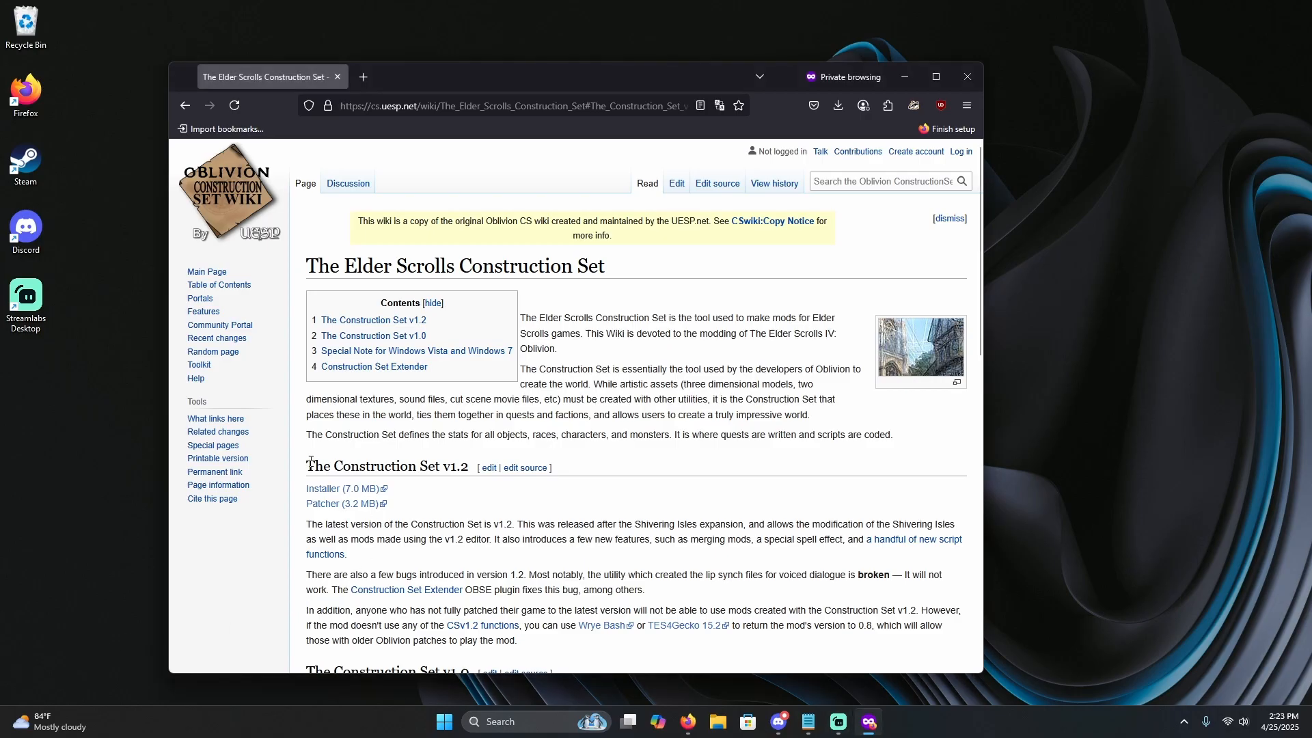
# Download the Construction Set v1.2 installer (7.0 MB) from the Bethesda page.
pyautogui.doubleClick(365, 466)
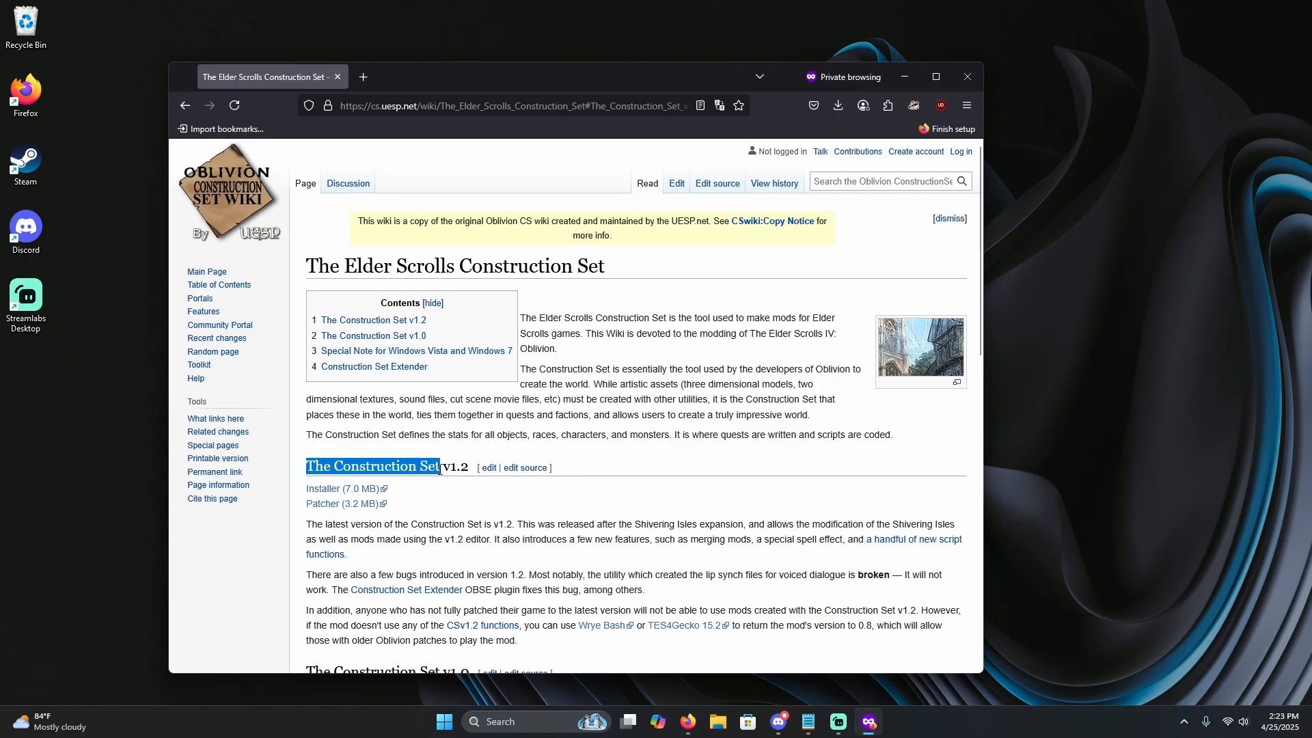
pyautogui.click(838, 105)
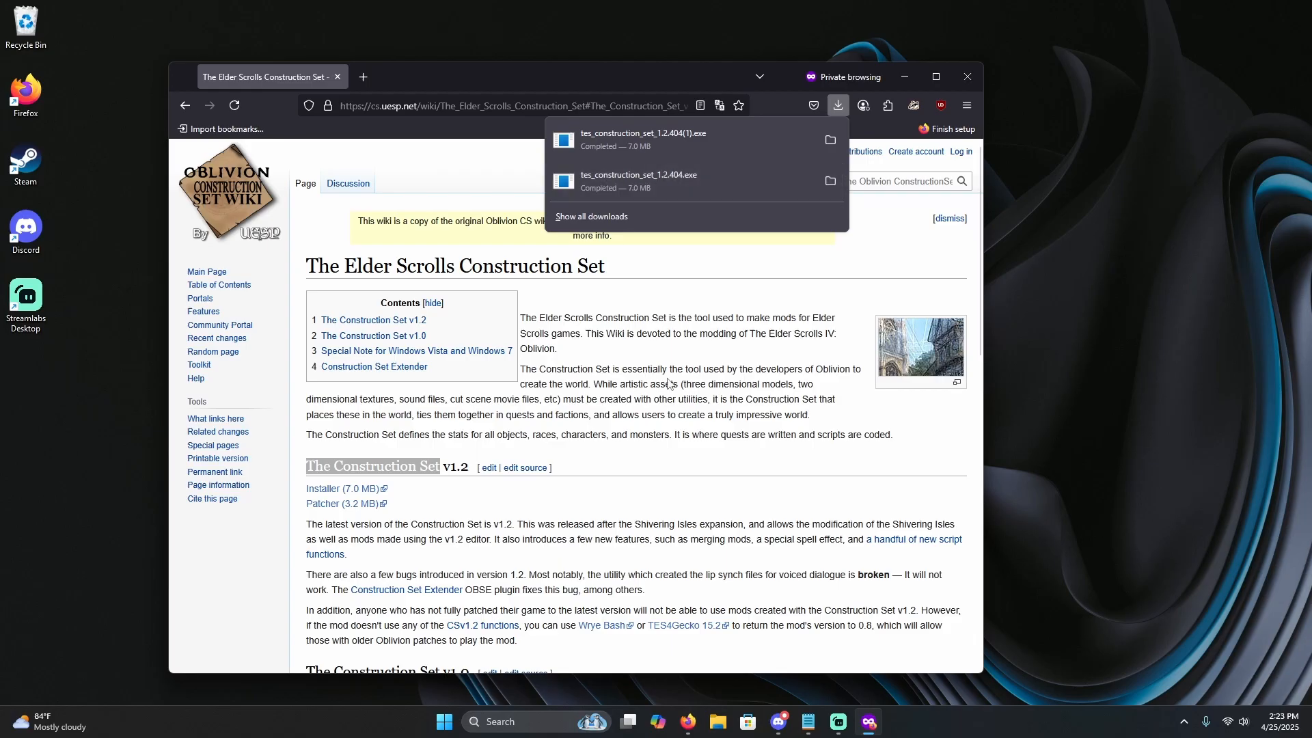
pyautogui.moveTo(732, 666)
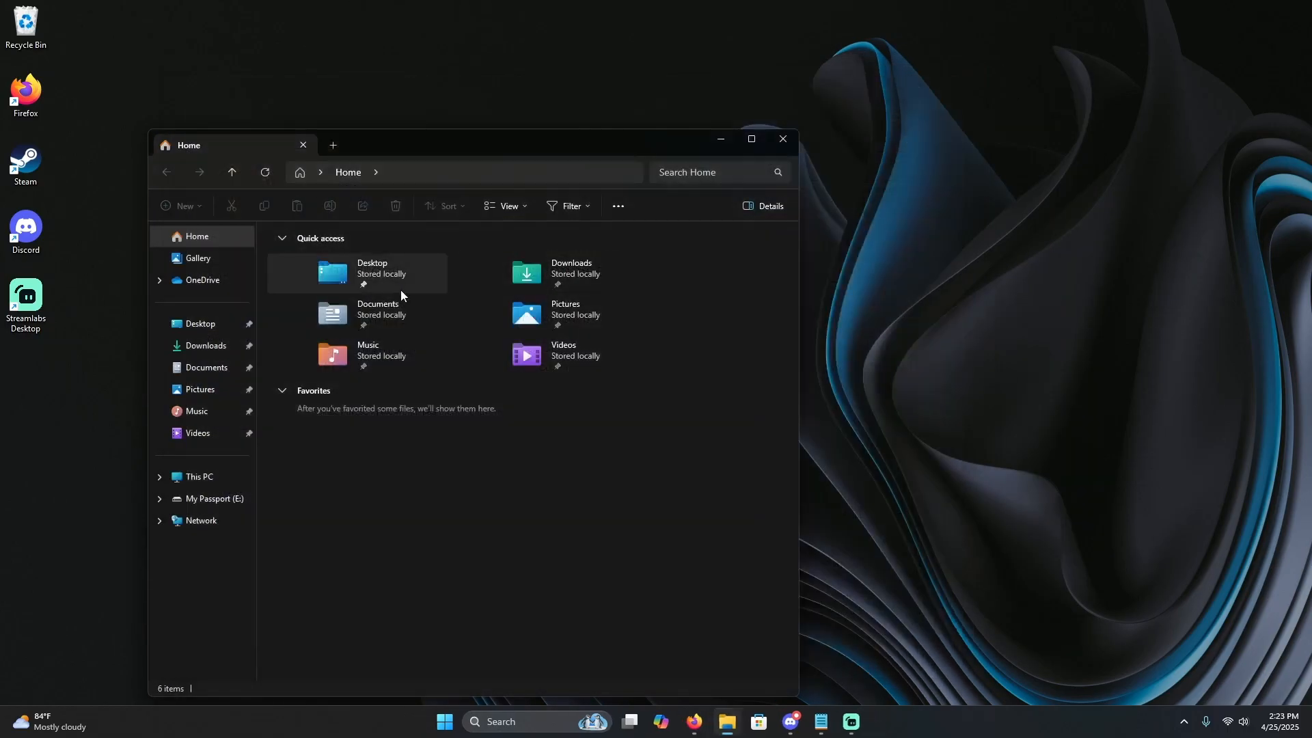
# Show the Downloads folder with both installer copies and start a second Explorer window.
pyautogui.click(205, 345)
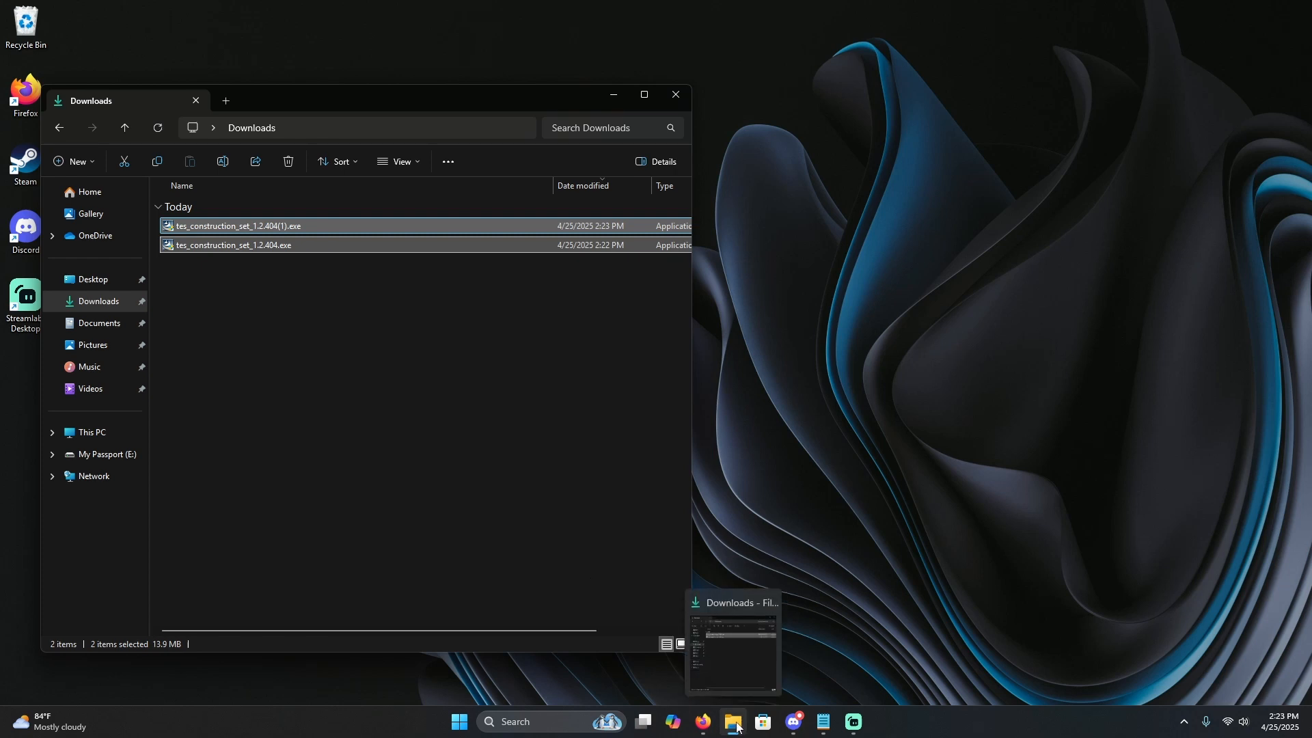
pyautogui.click(732, 721)
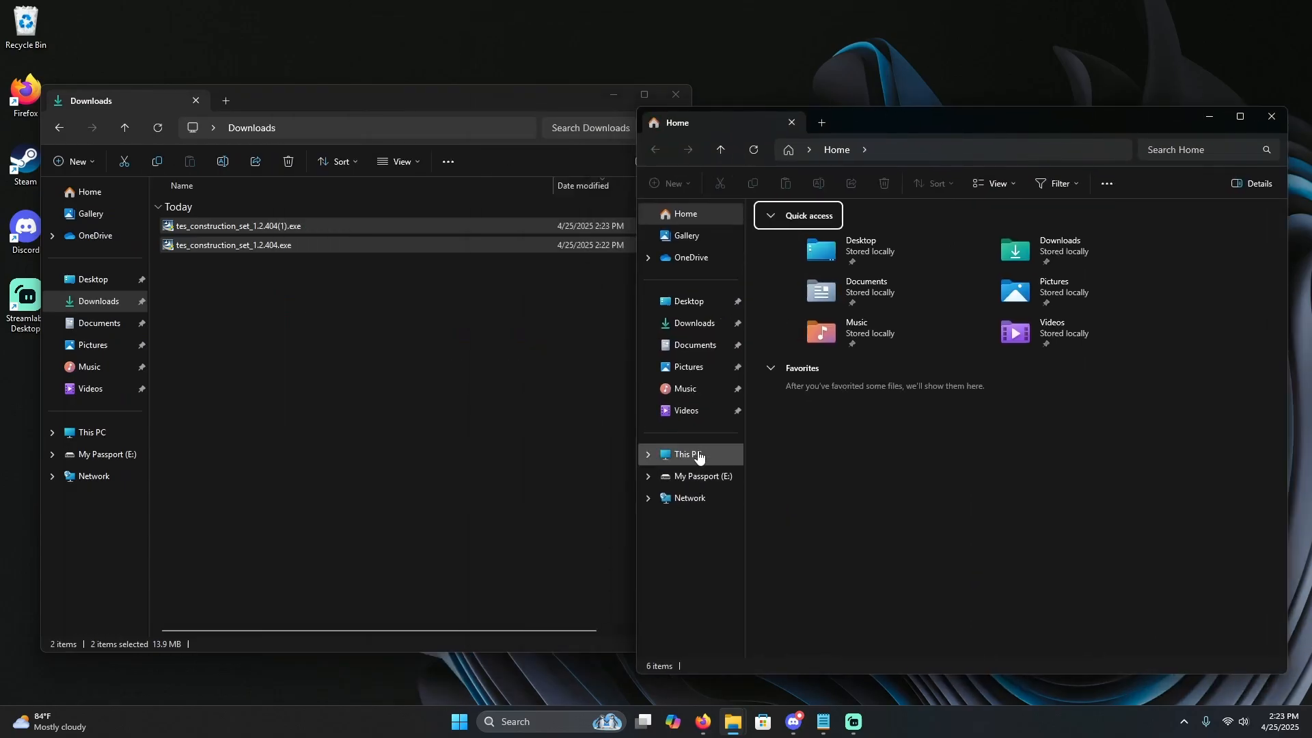
# Browse C:\Program Files (x86)\Steam\steamapps\common into the Oblivion Remastered game folder.
pyautogui.click(686, 454)
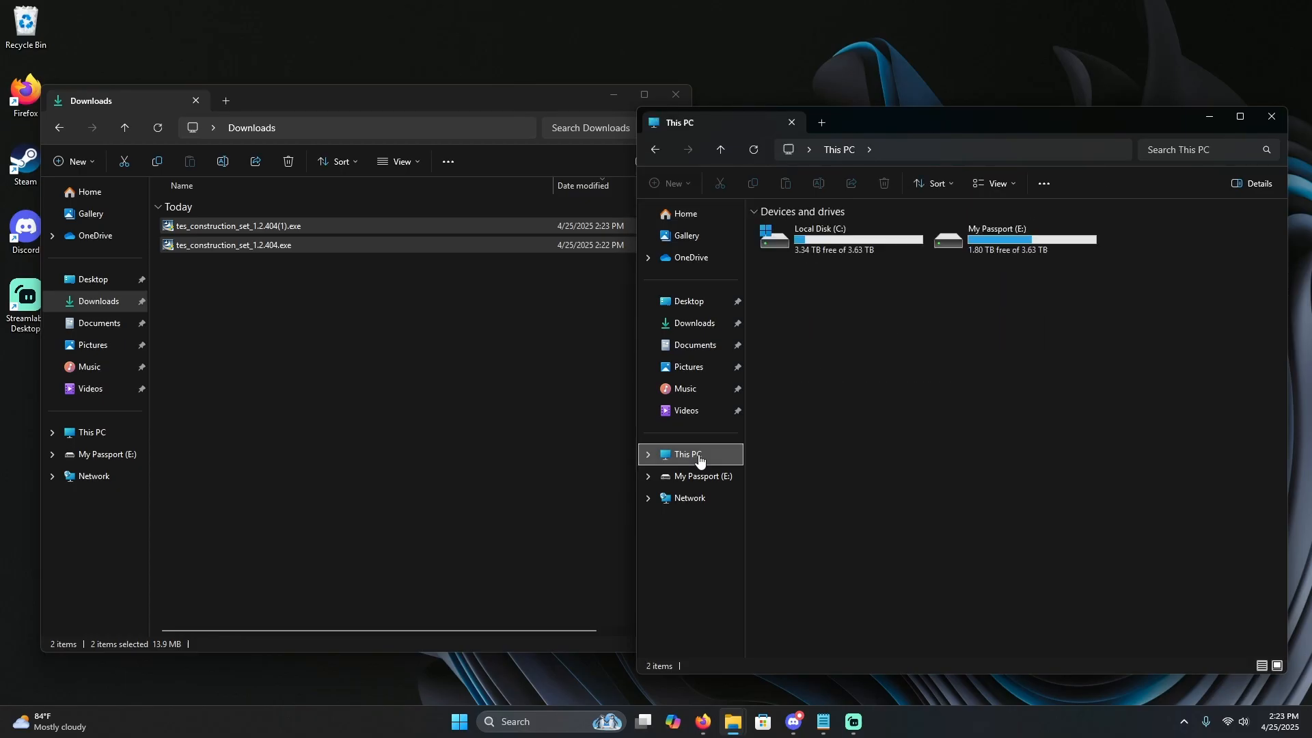
pyautogui.doubleClick(819, 233)
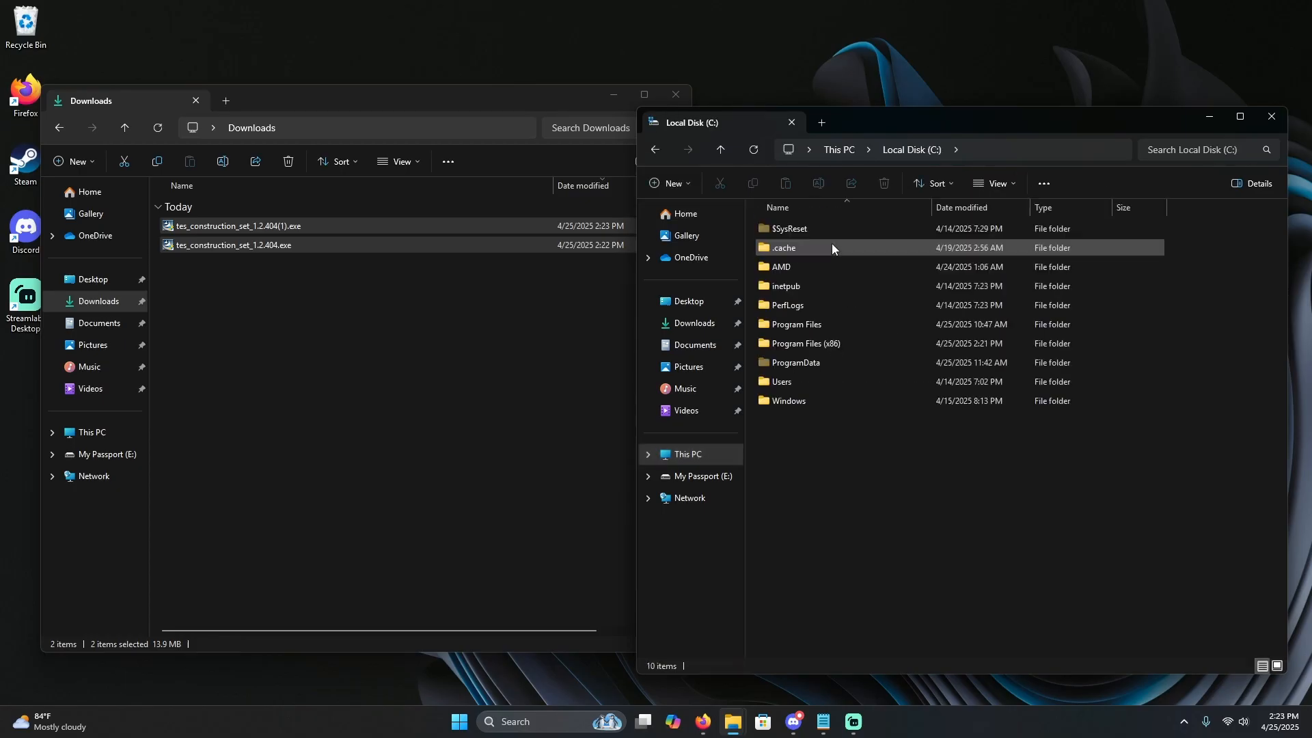
pyautogui.doubleClick(805, 343)
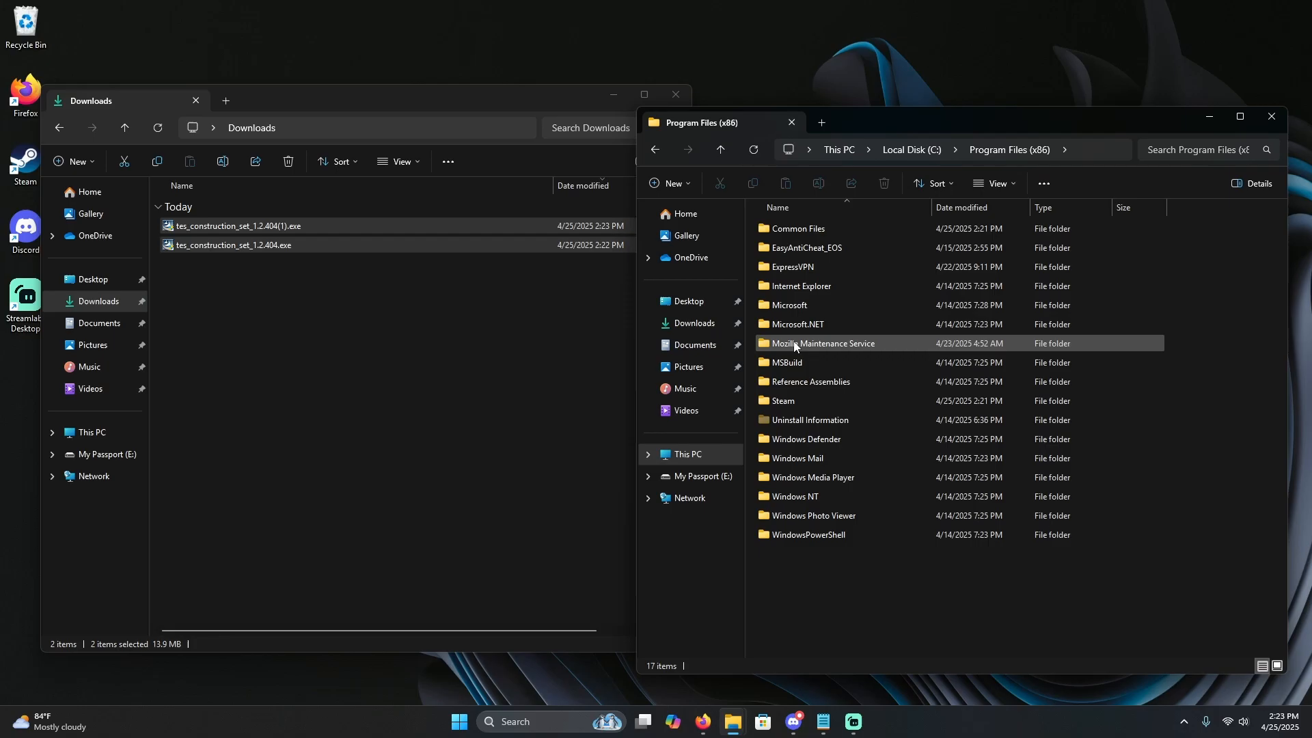
pyautogui.moveTo(808, 400)
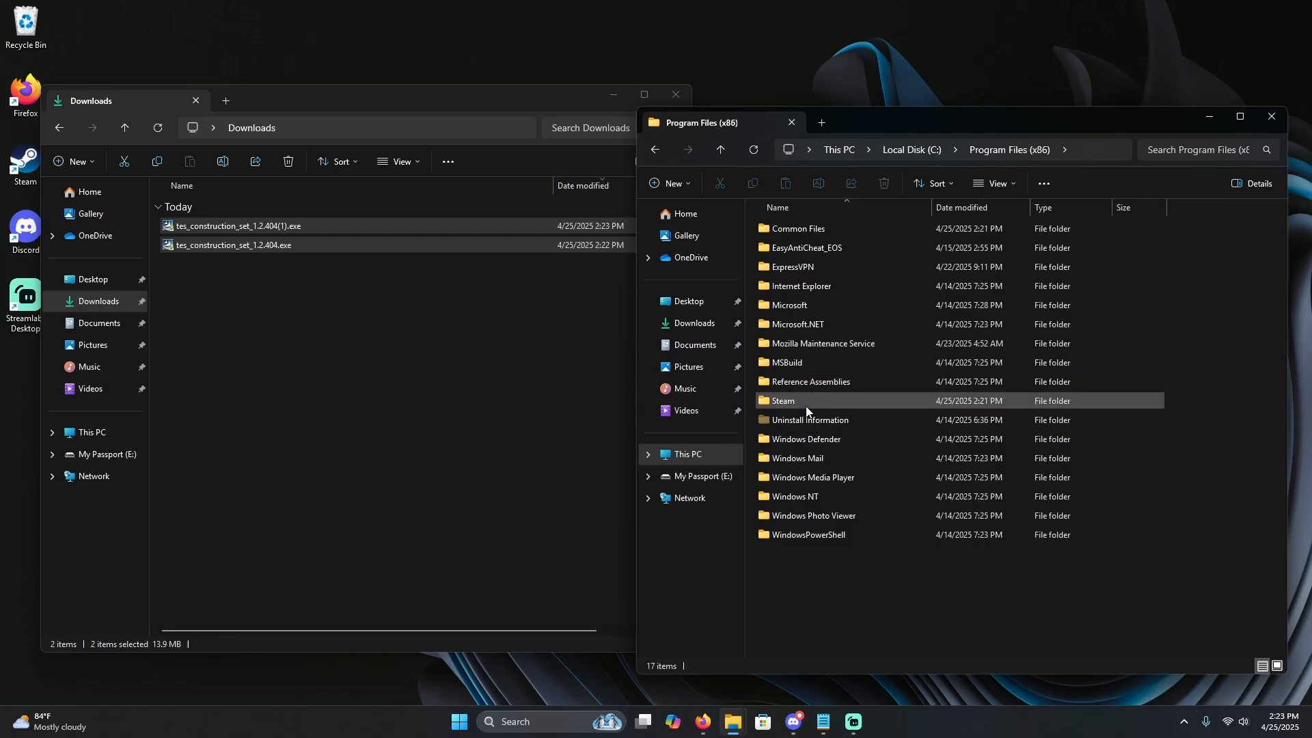
pyautogui.doubleClick(785, 400)
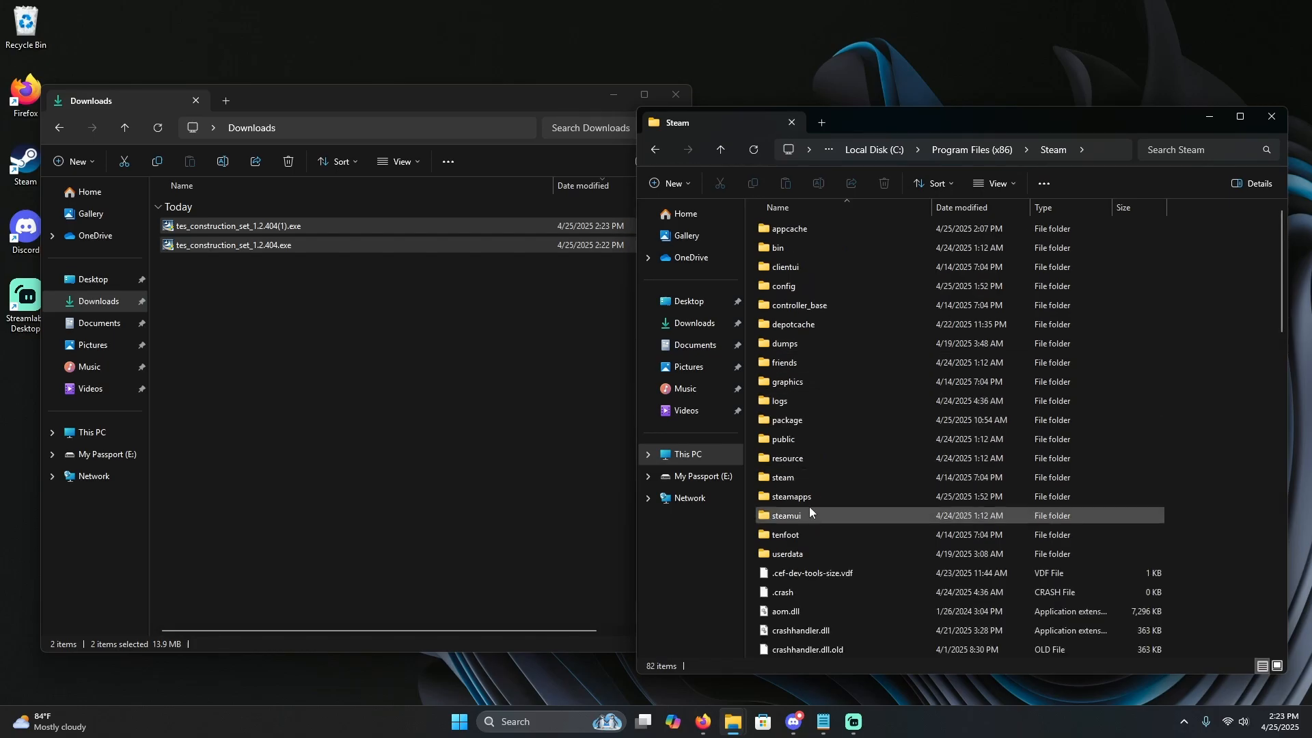
pyautogui.doubleClick(788, 496)
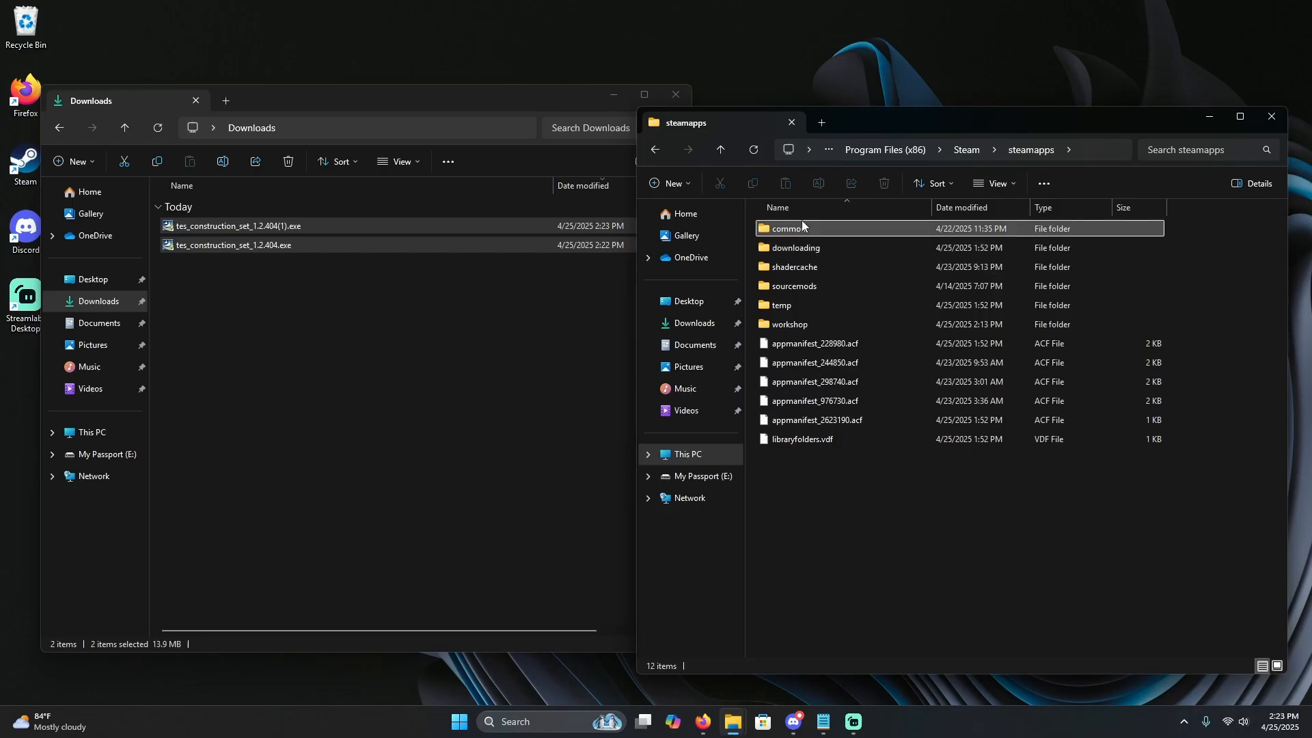
pyautogui.doubleClick(787, 228)
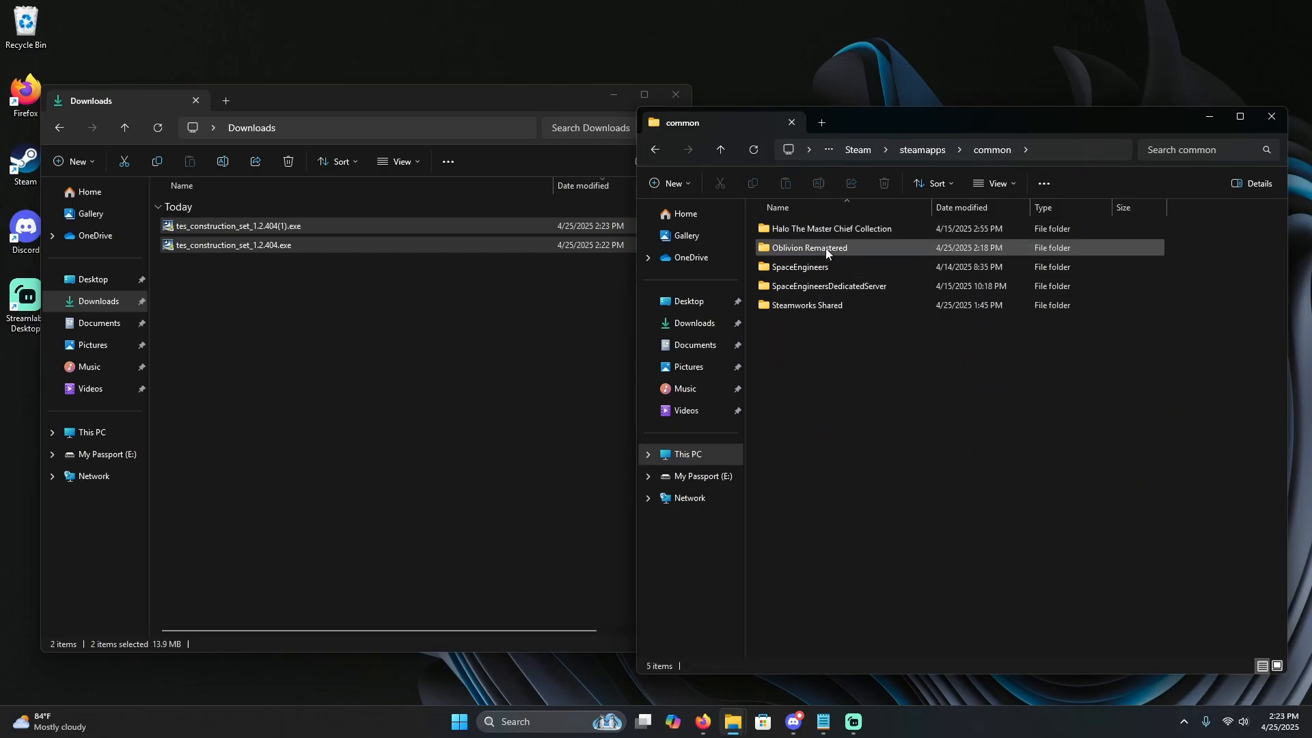
pyautogui.doubleClick(807, 248)
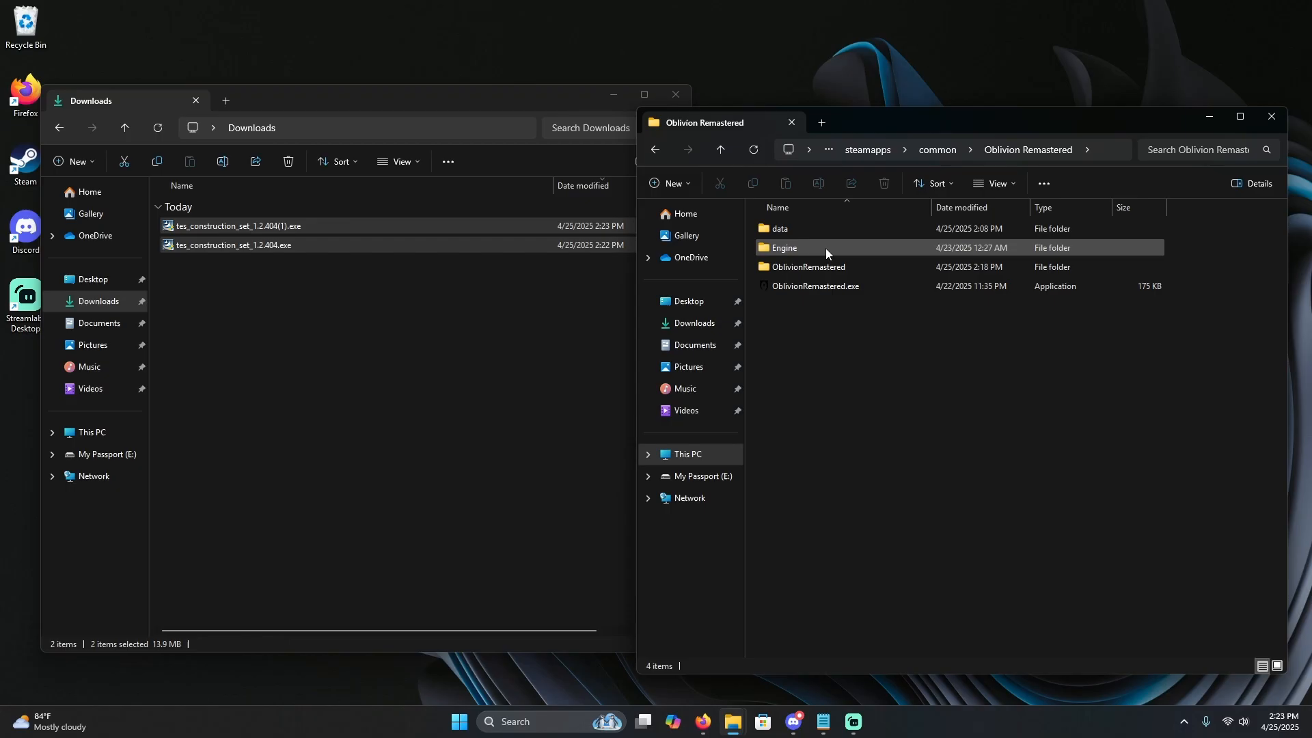
# Continue through OblivionRemastered\Content\Dev into the ObvData folder.
pyautogui.click(808, 266)
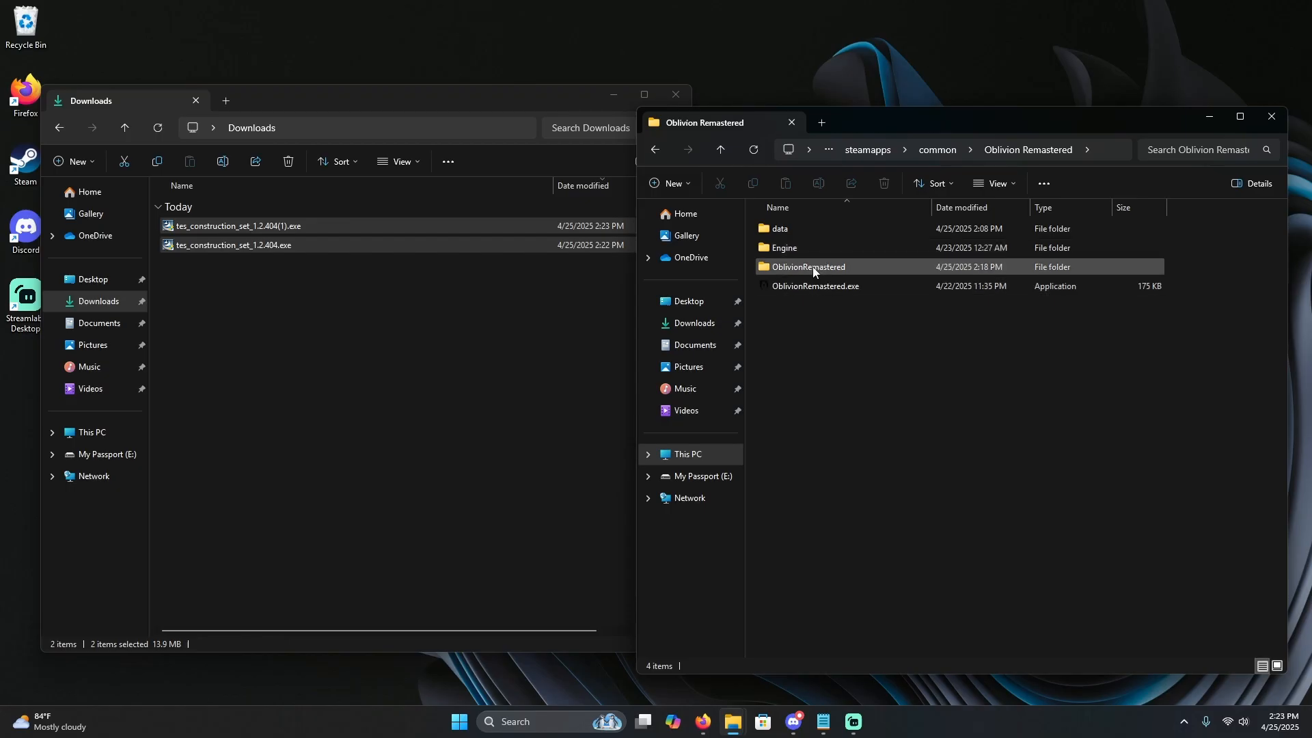
pyautogui.doubleClick(808, 266)
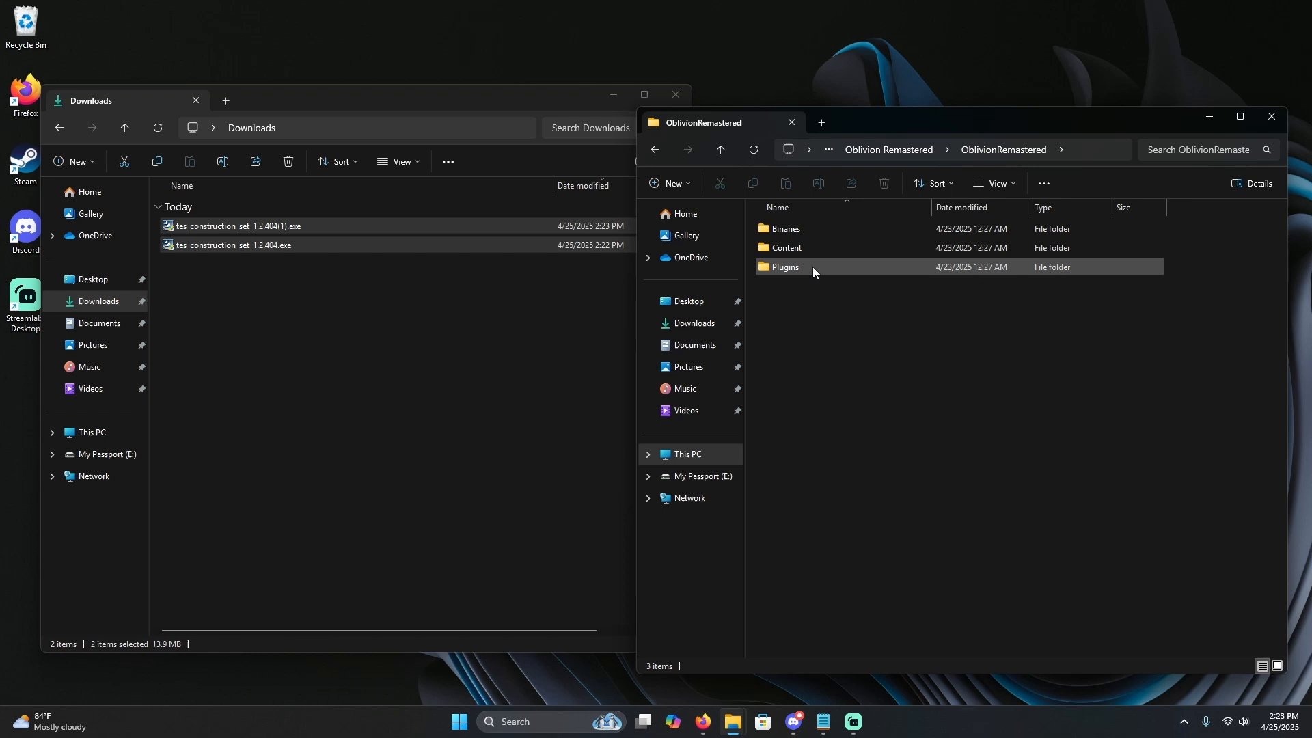
pyautogui.doubleClick(784, 267)
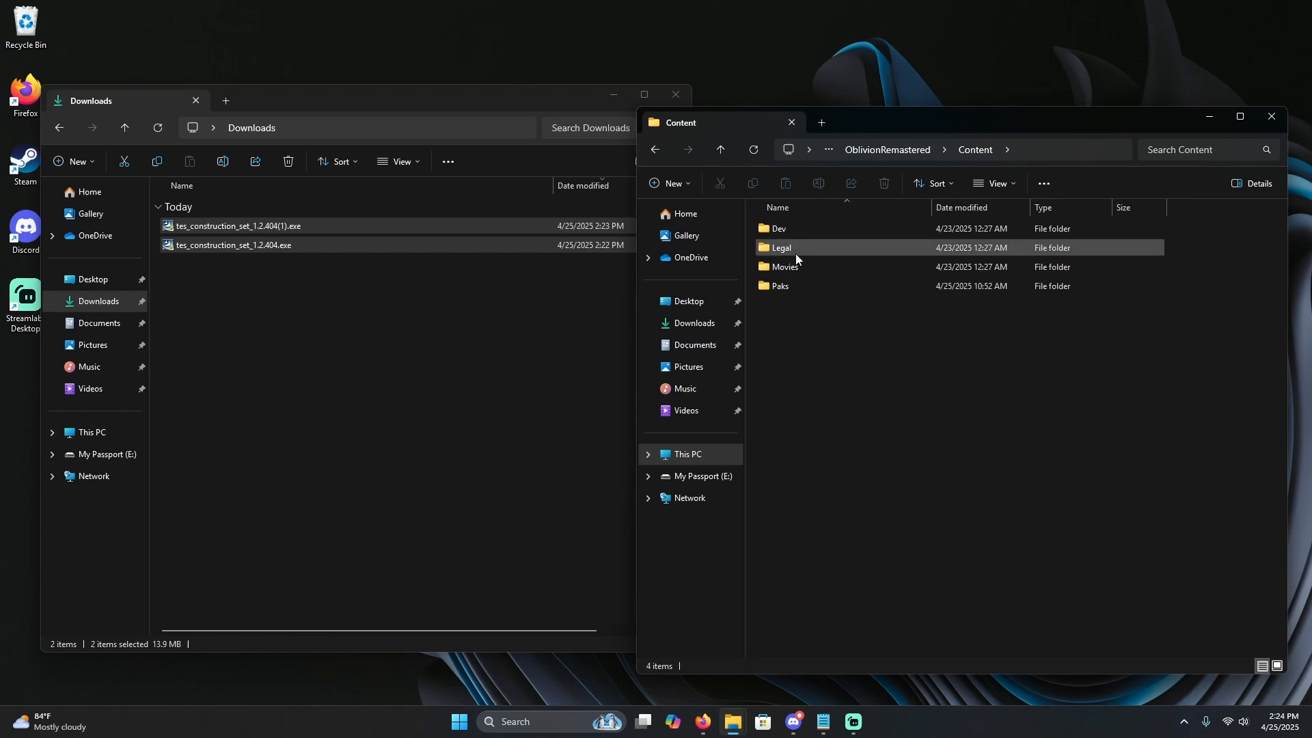
pyautogui.doubleClick(777, 229)
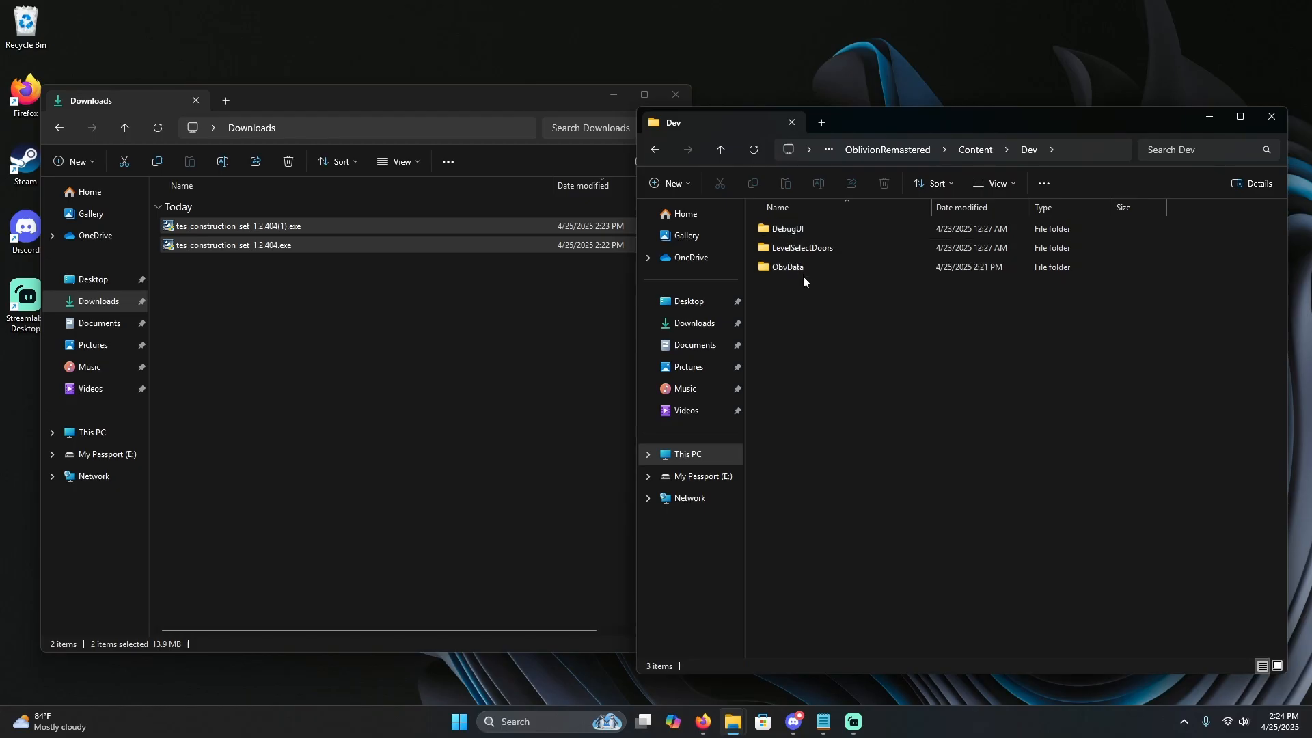
pyautogui.moveTo(788, 267)
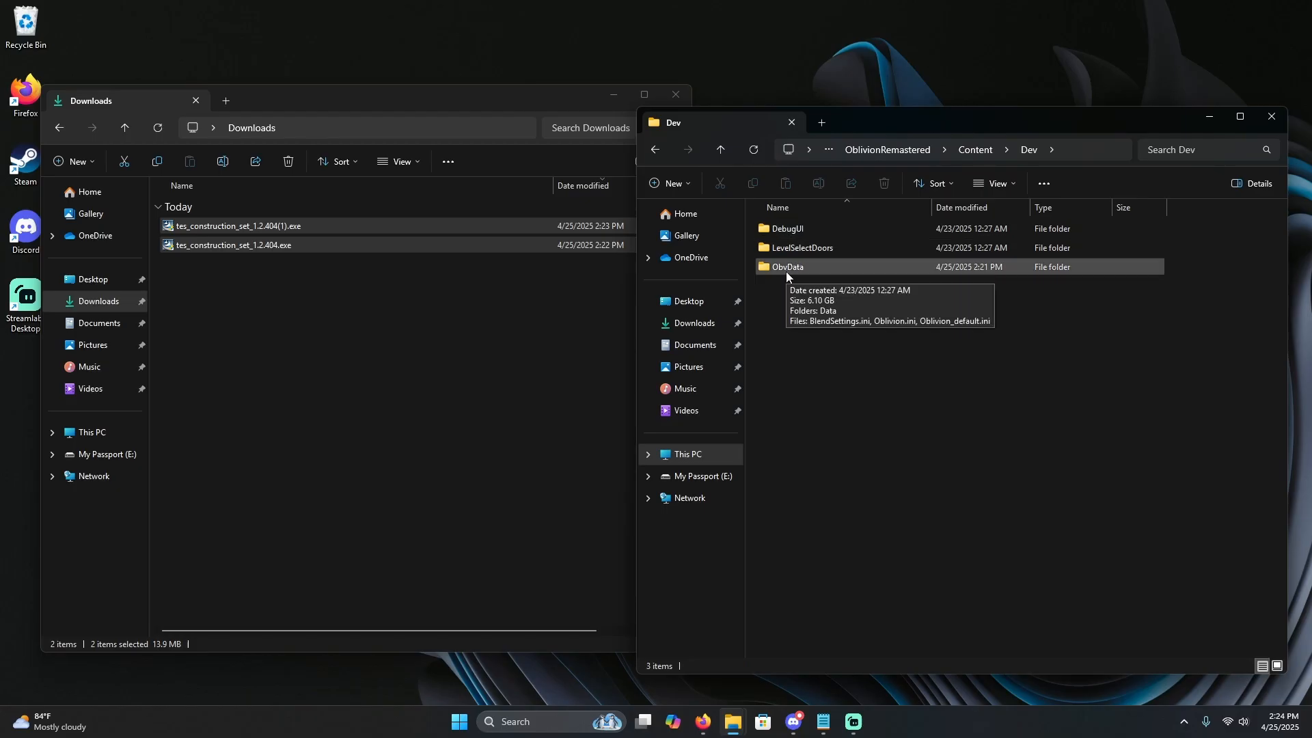
pyautogui.doubleClick(787, 266)
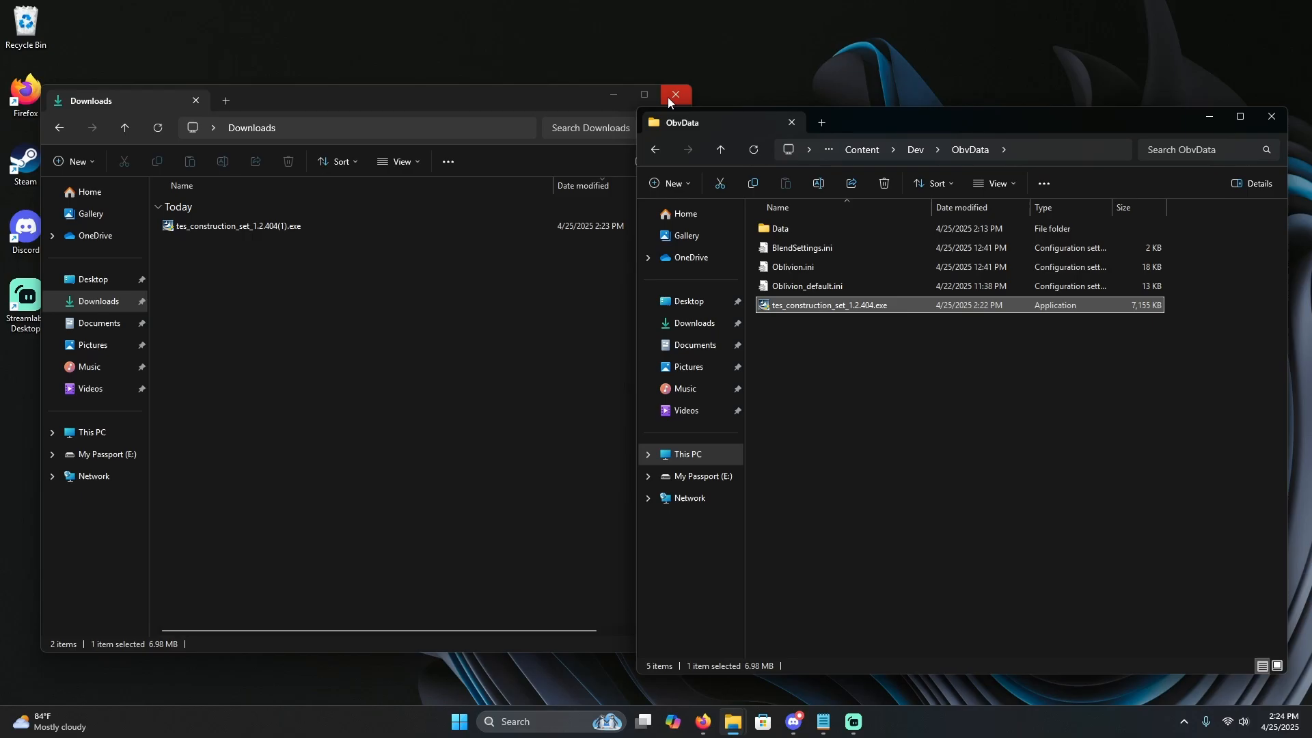
# Run the Construction Set installer, accept the license and reach the destination folder choice.
pyautogui.click(674, 94)
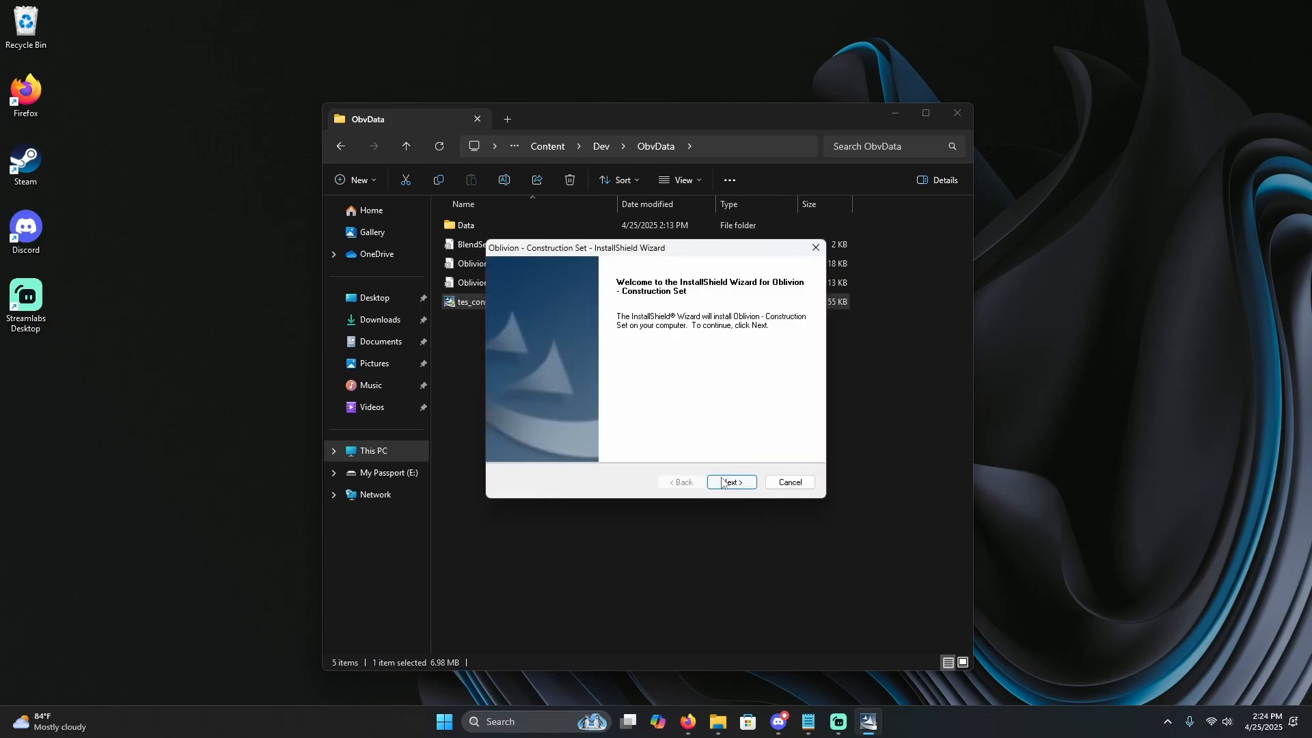
pyautogui.click(730, 482)
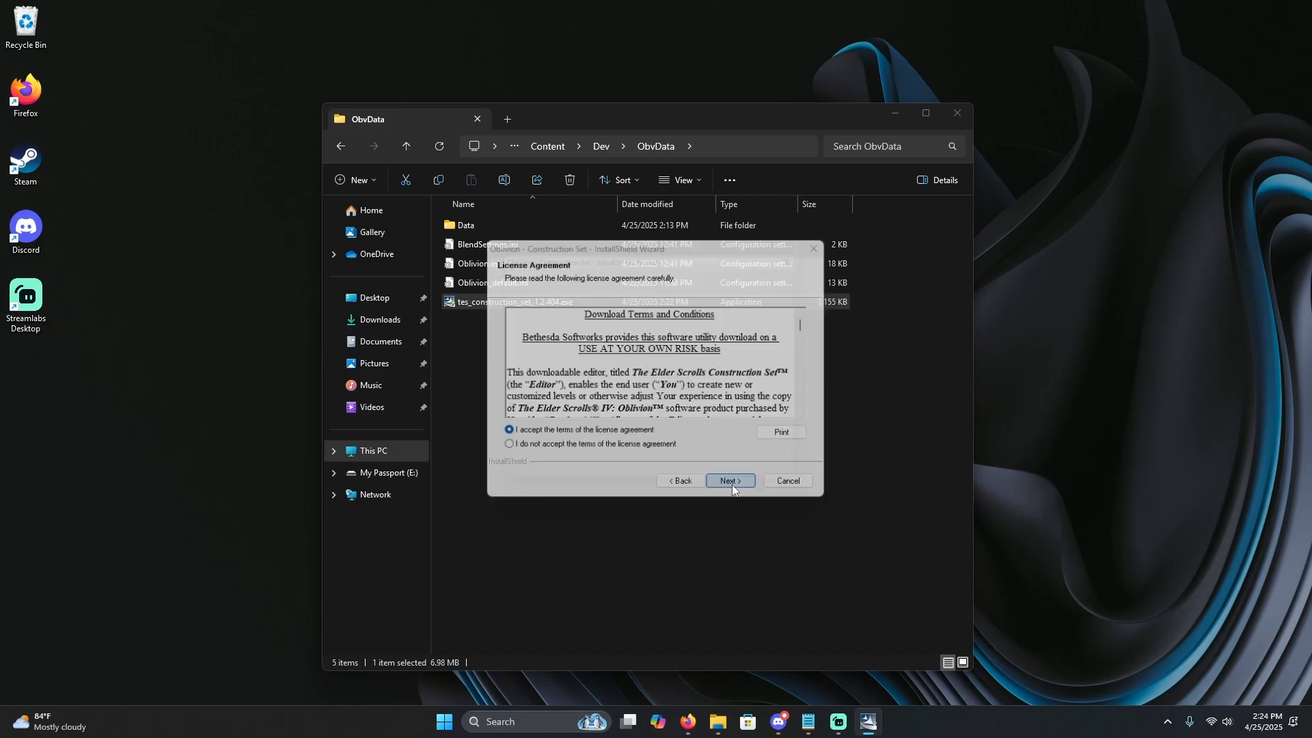
pyautogui.click(728, 479)
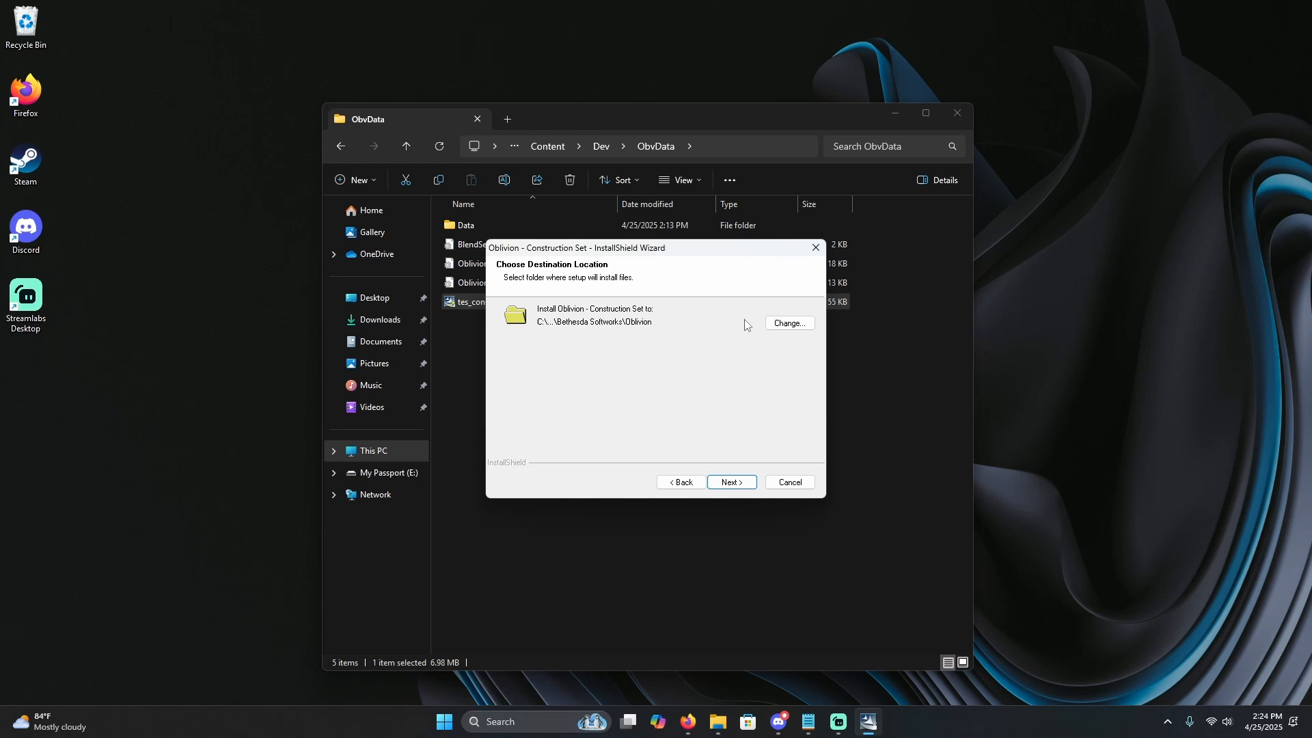
pyautogui.click(787, 323)
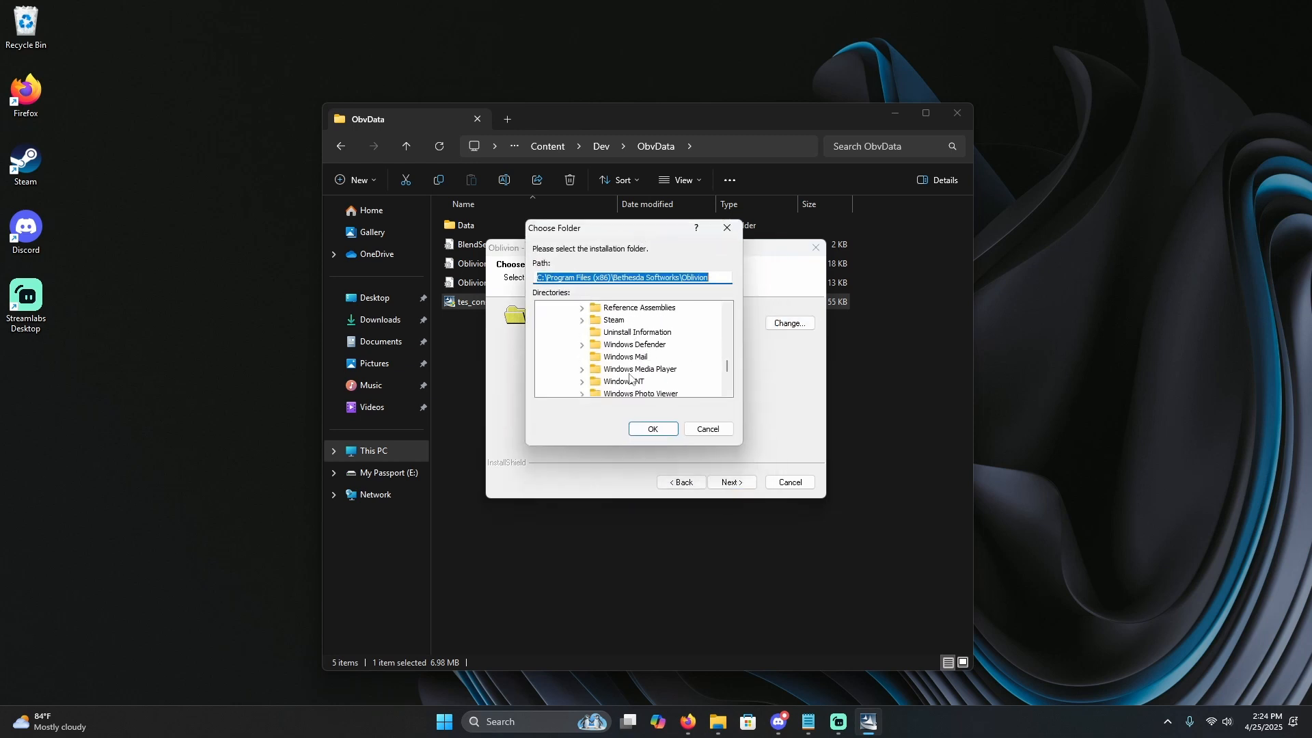
# Set the install destination to steamapps\common\OblivionRemastered\Content\Dev\ObvData.
pyautogui.scroll(-3)
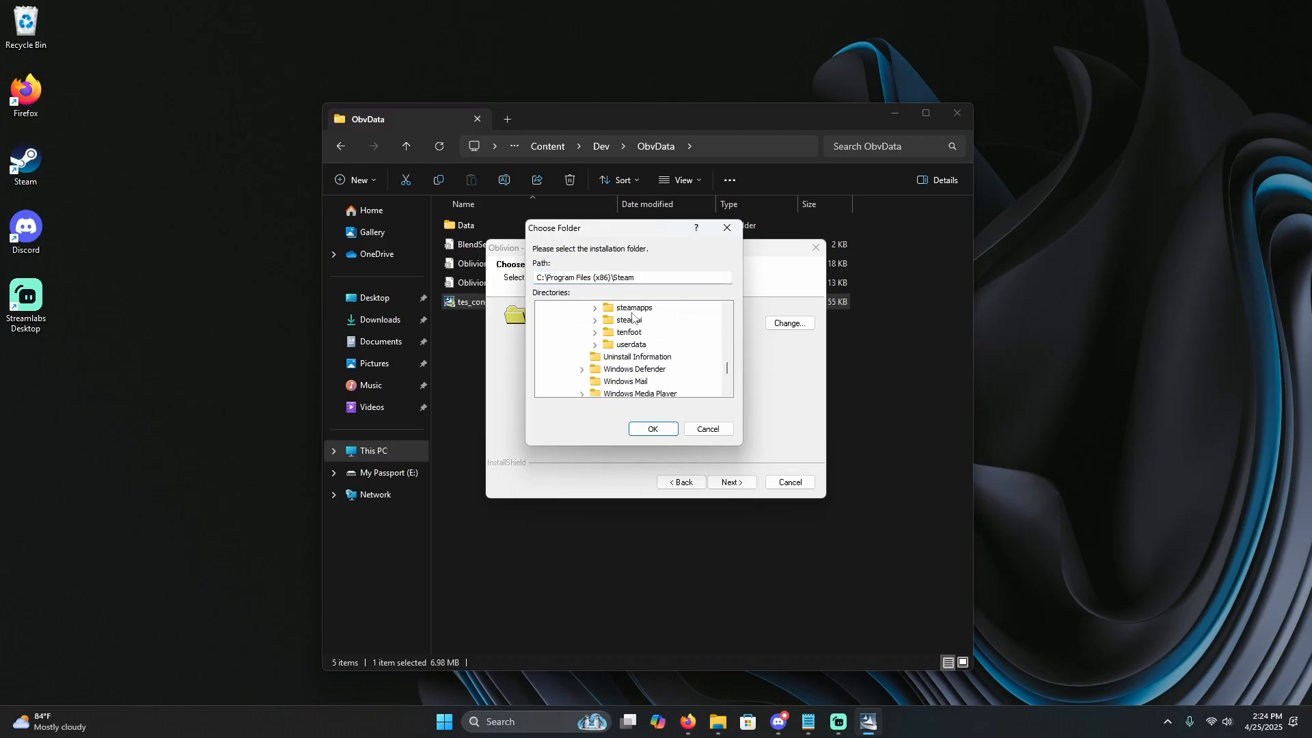
pyautogui.doubleClick(631, 307)
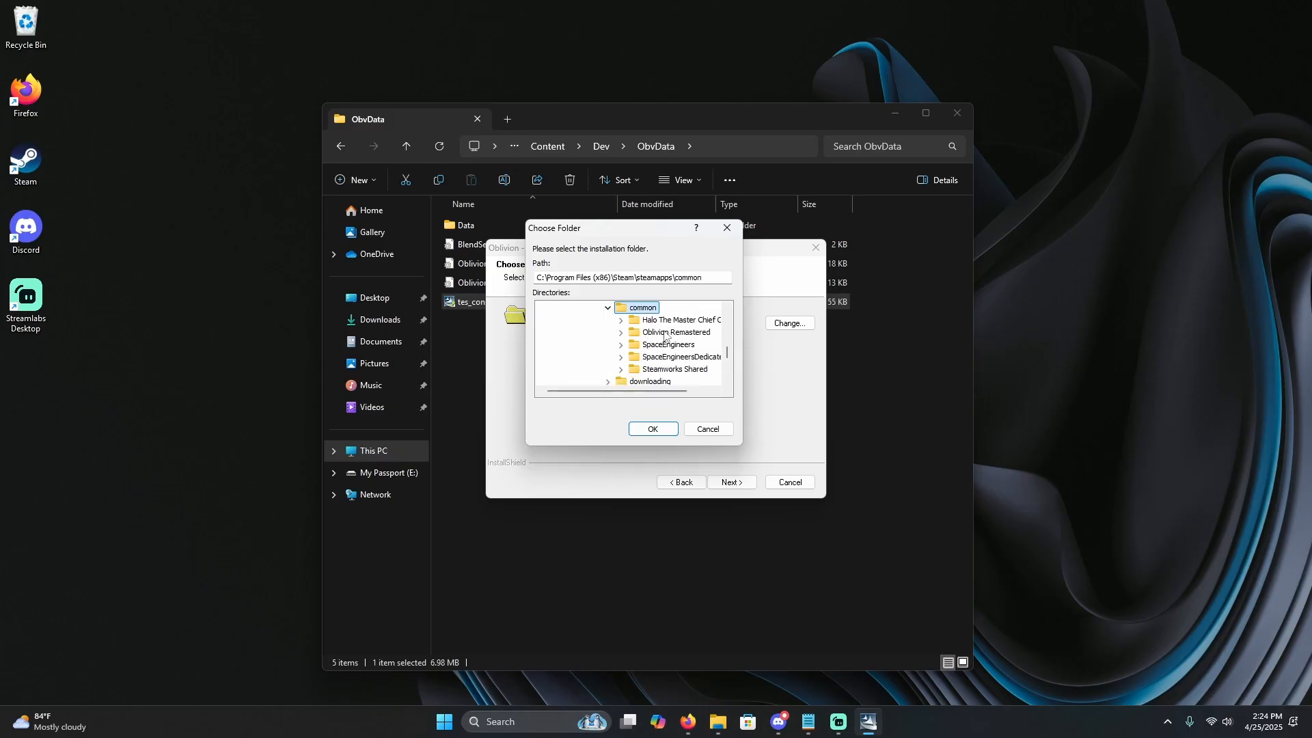
pyautogui.click(676, 331)
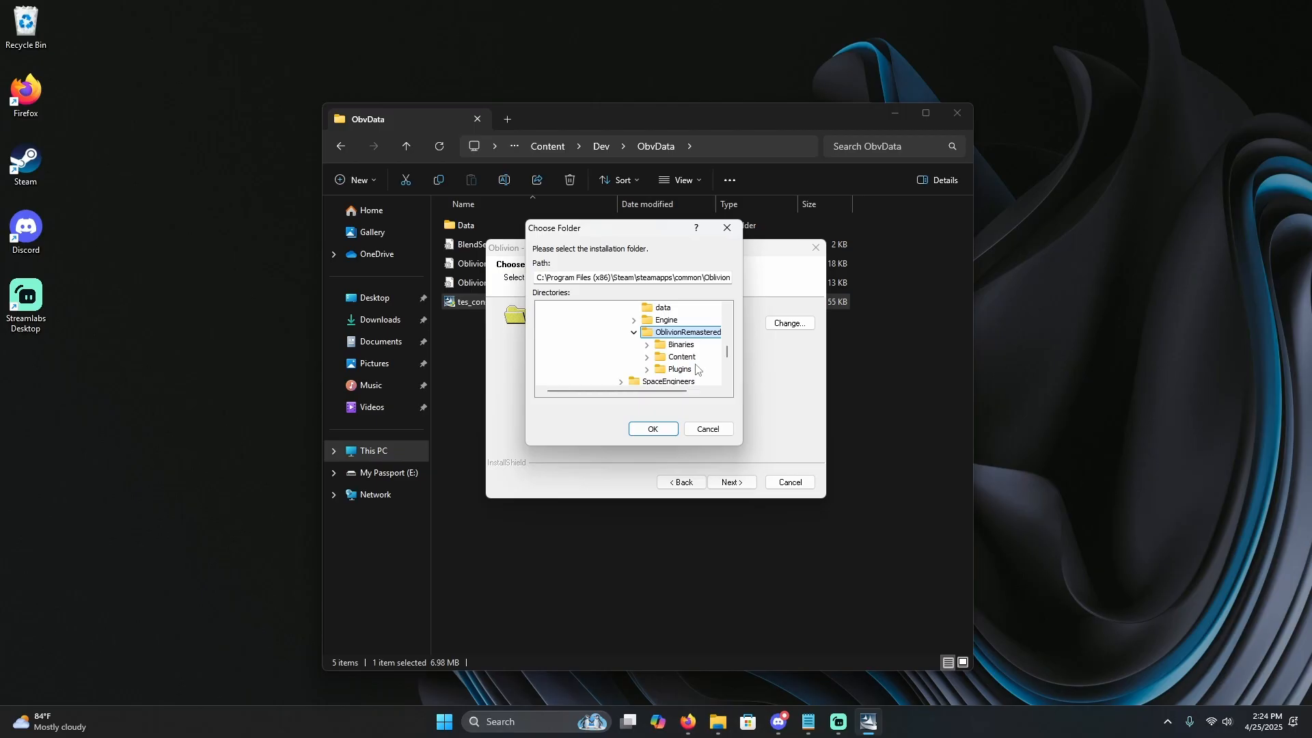
pyautogui.moveTo(688, 359)
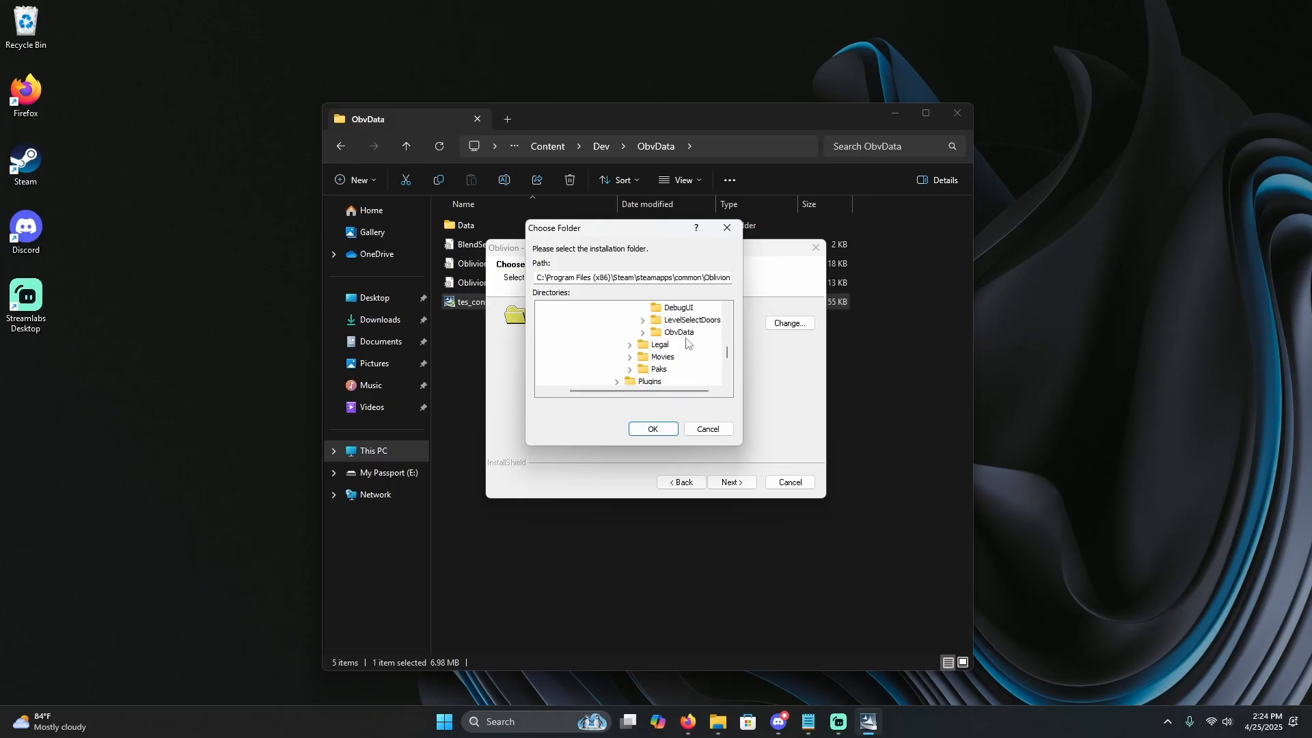
pyautogui.click(643, 331)
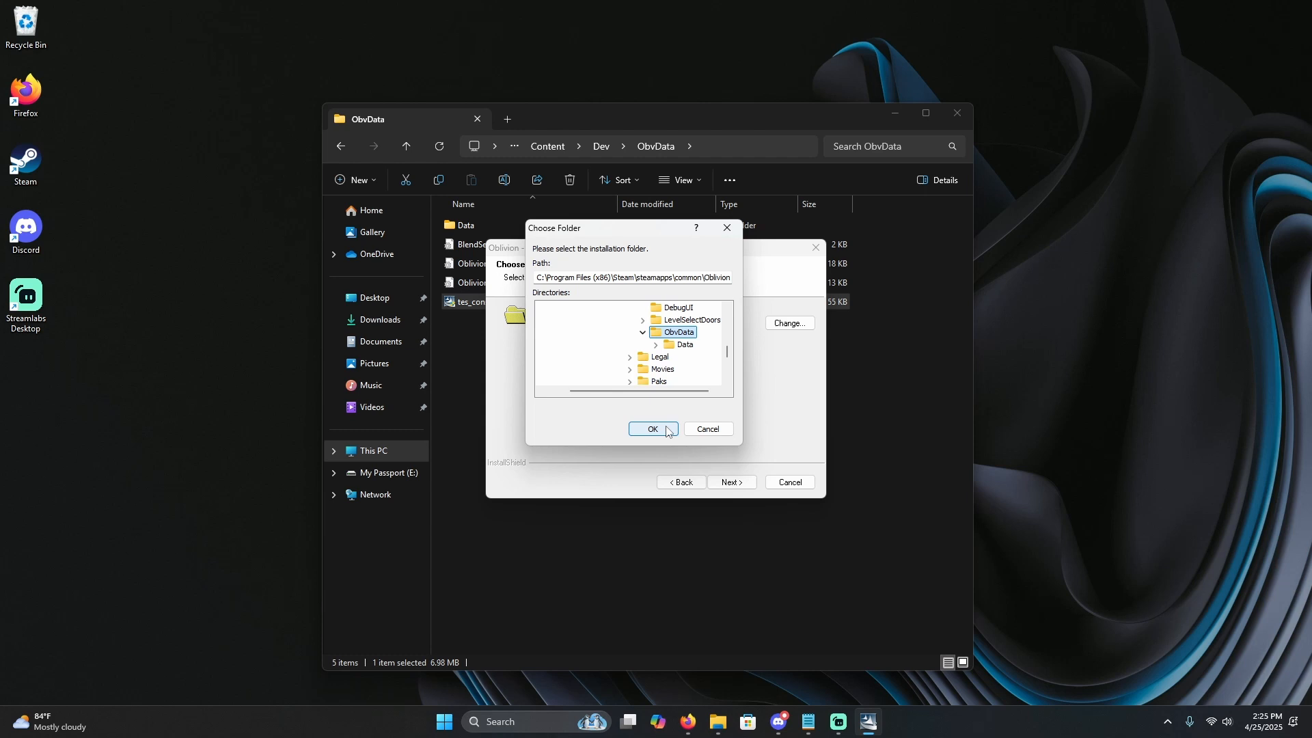
pyautogui.click(654, 428)
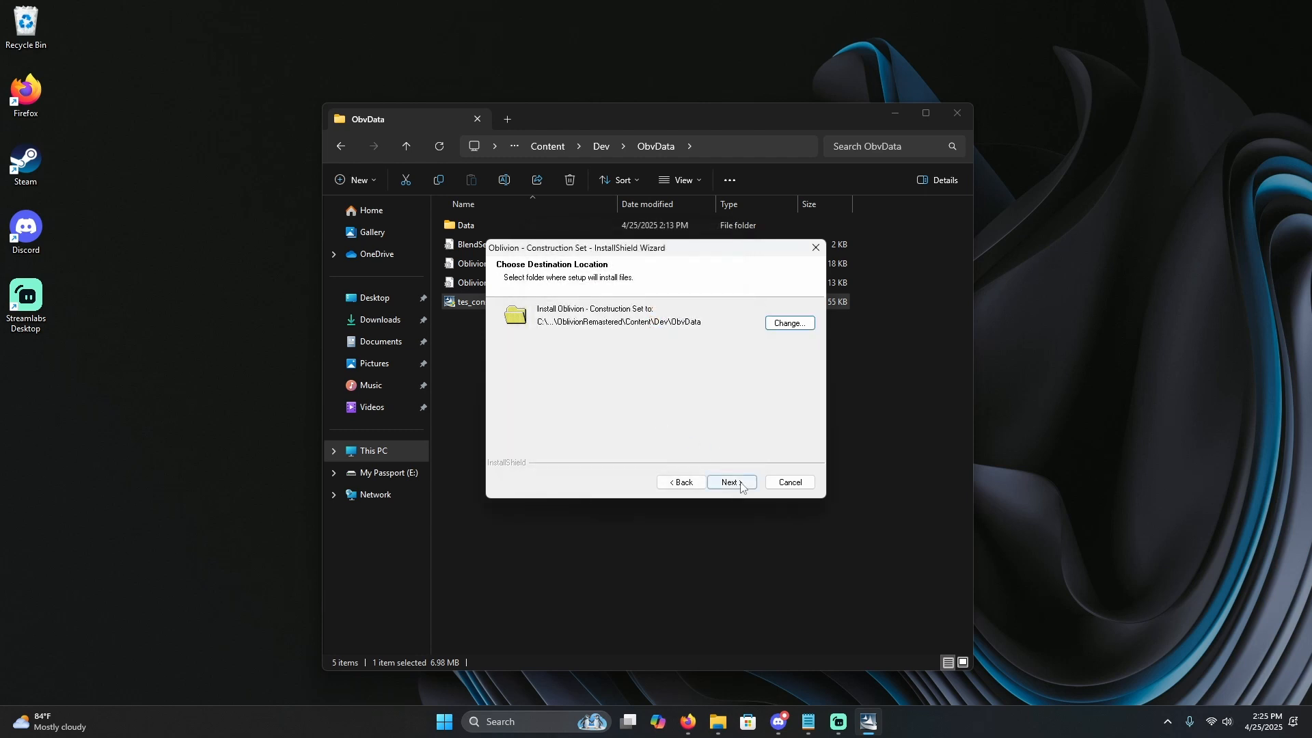
# Install the Construction Set and finish the wizard, leaving TESConstructionSet.exe in ObvData.
pyautogui.click(729, 482)
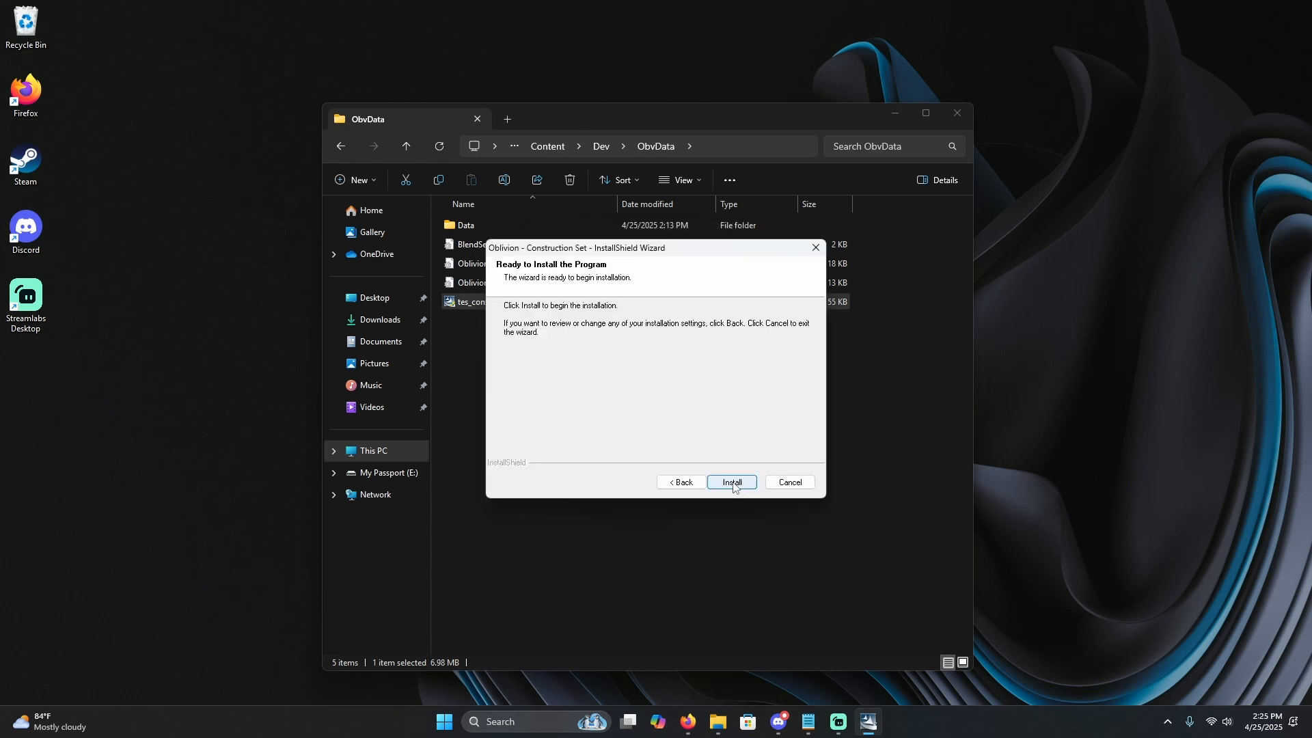
pyautogui.click(729, 482)
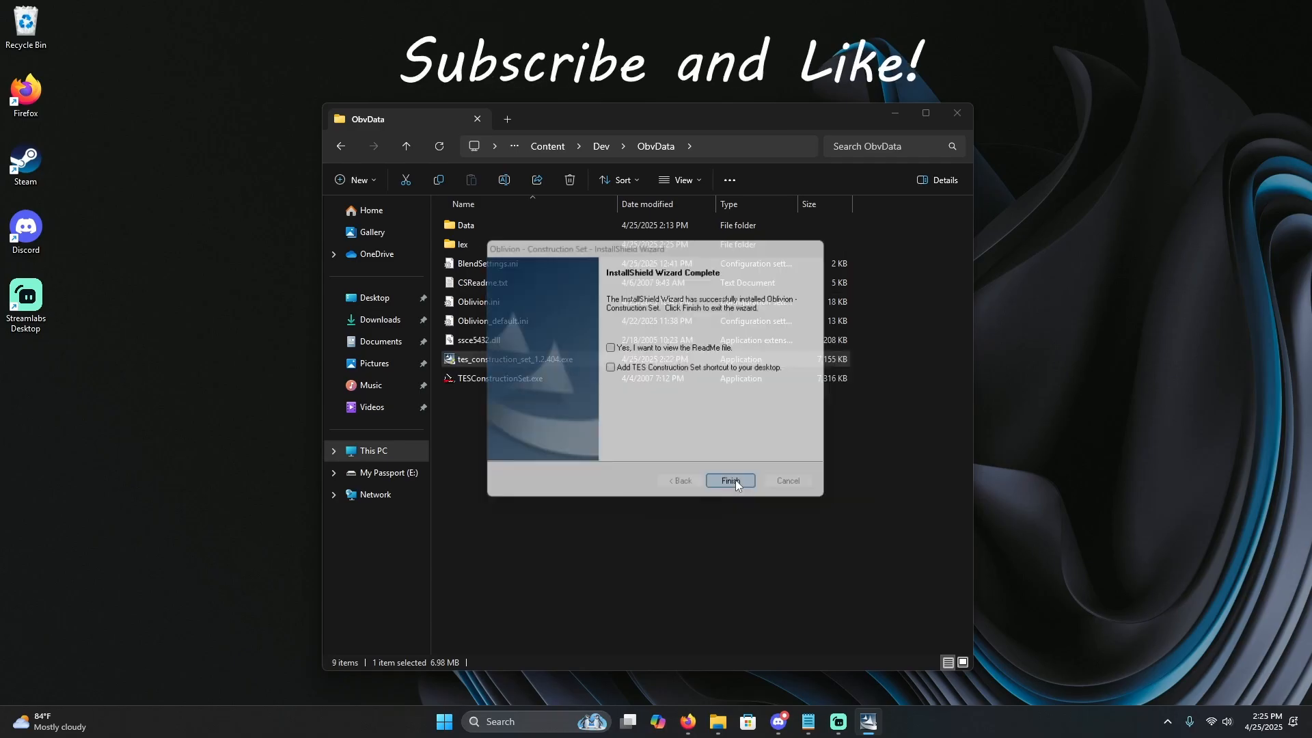
pyautogui.click(728, 480)
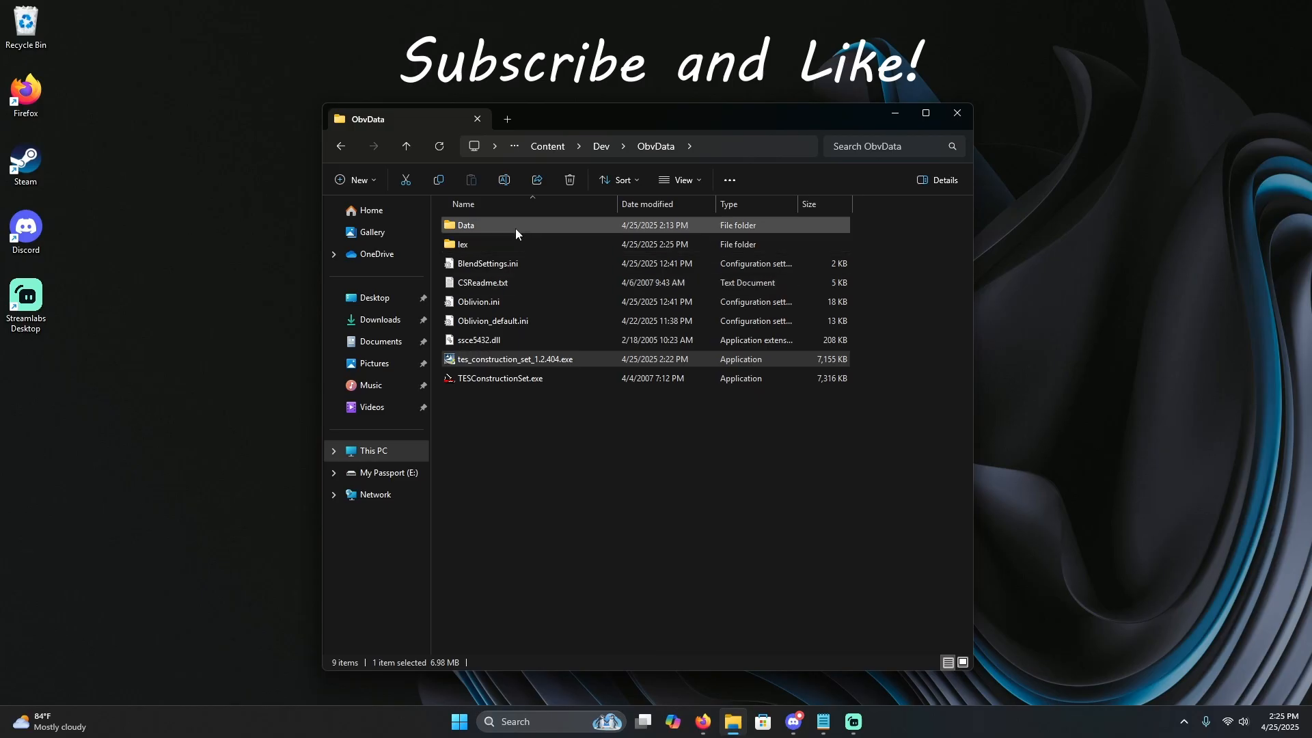
pyautogui.moveTo(513, 226)
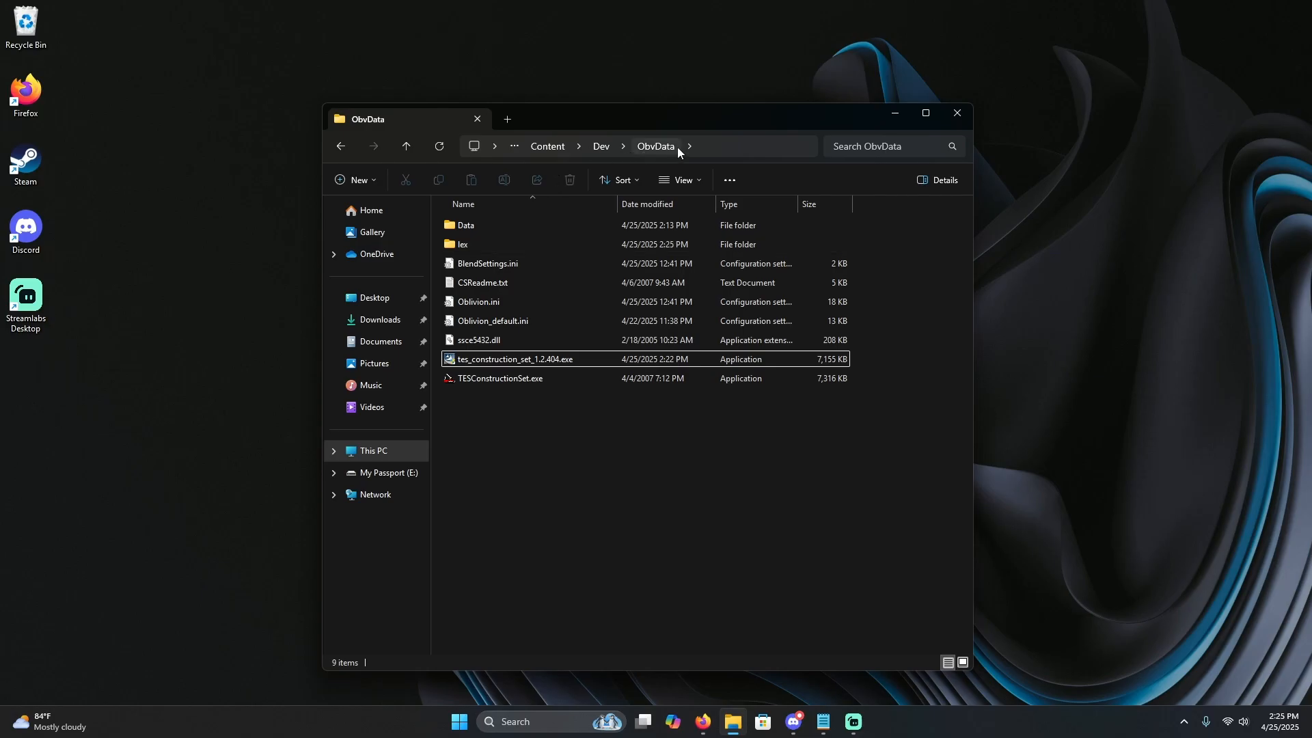
# Create a new folder named 'data' inside ObvData's Data folder.
pyautogui.click(465, 224)
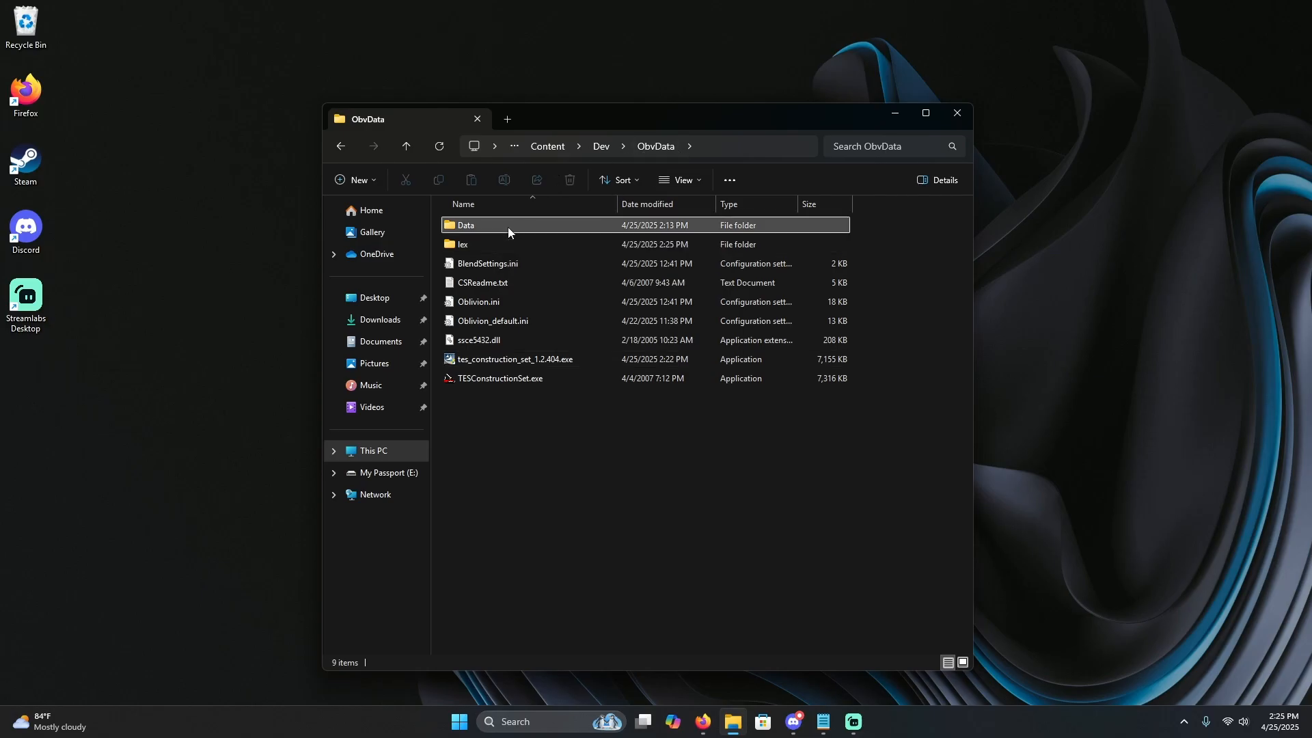
pyautogui.doubleClick(466, 224)
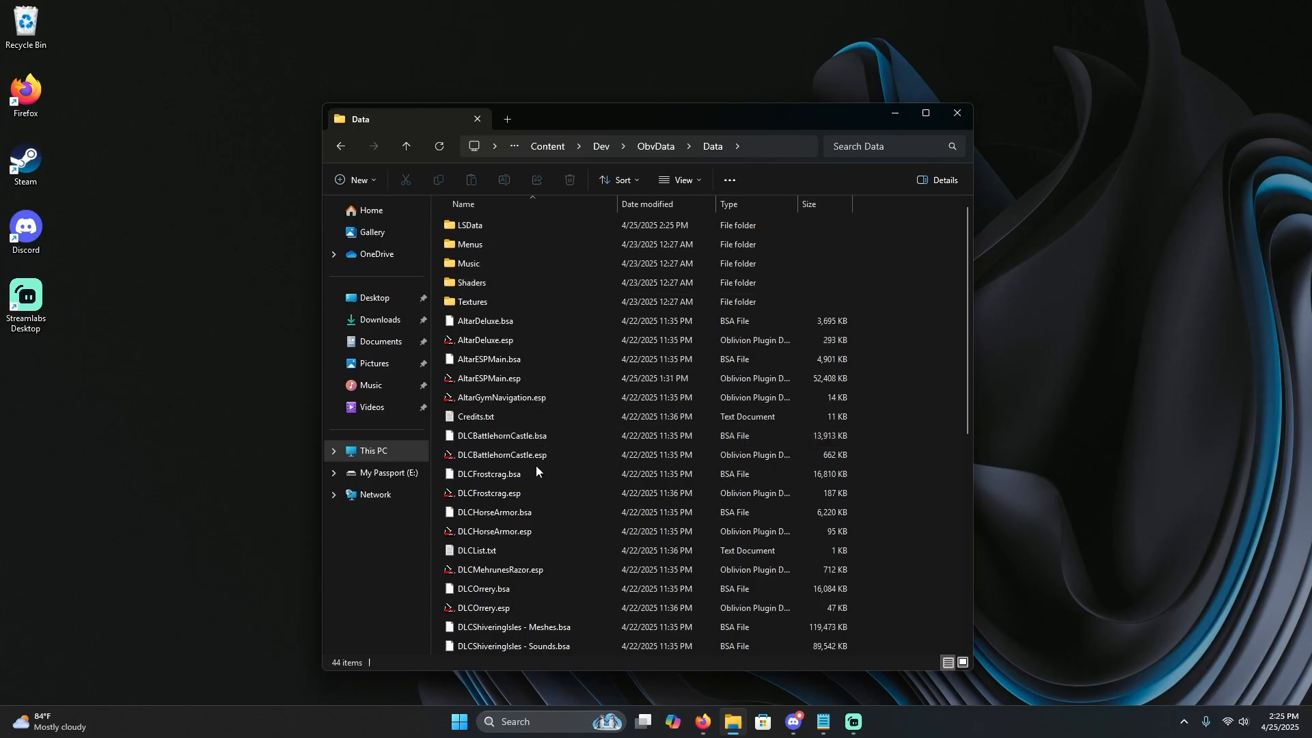
pyautogui.moveTo(541, 470)
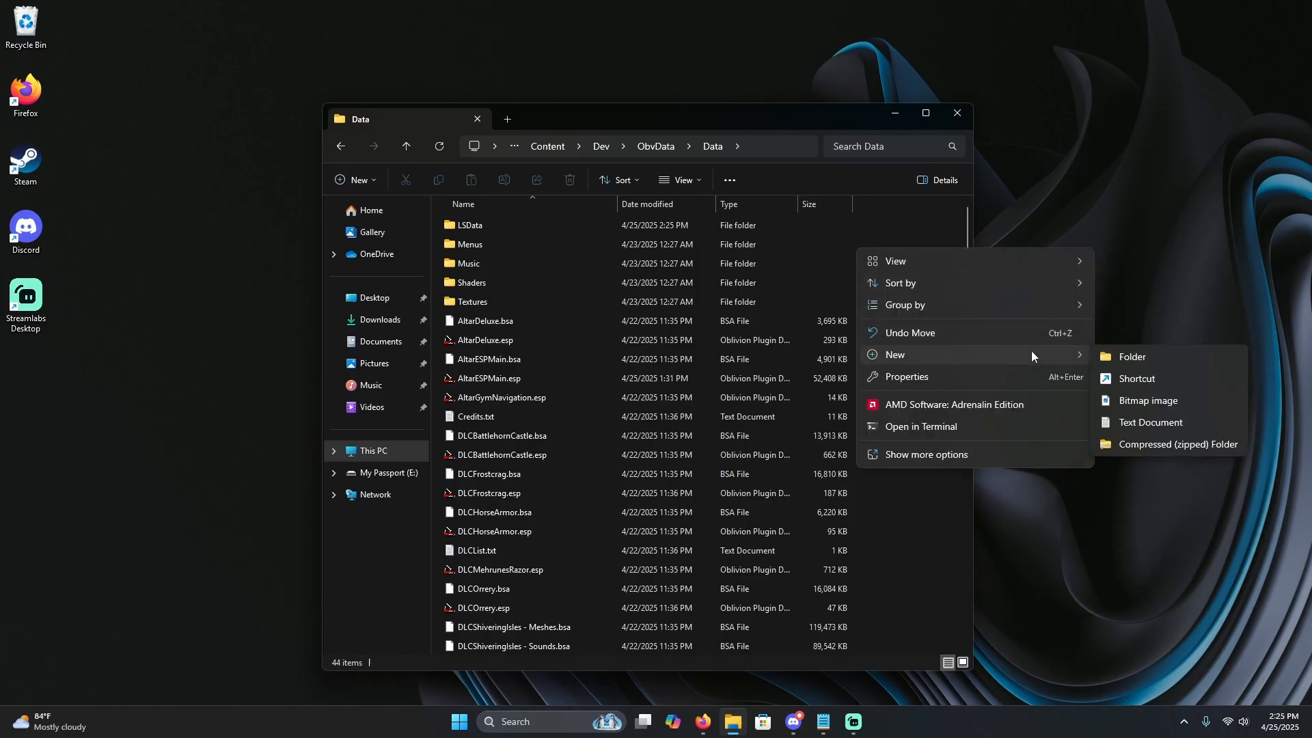
pyautogui.click(1131, 355)
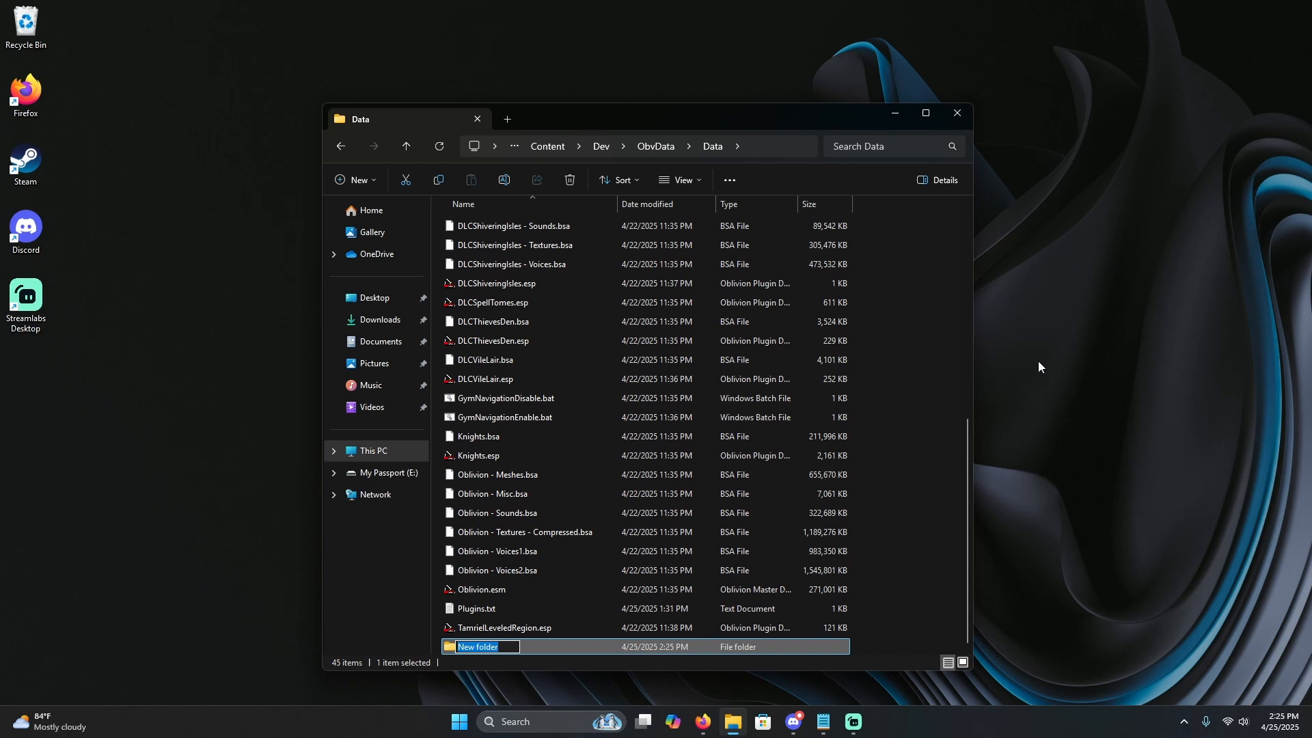
pyautogui.write('data')
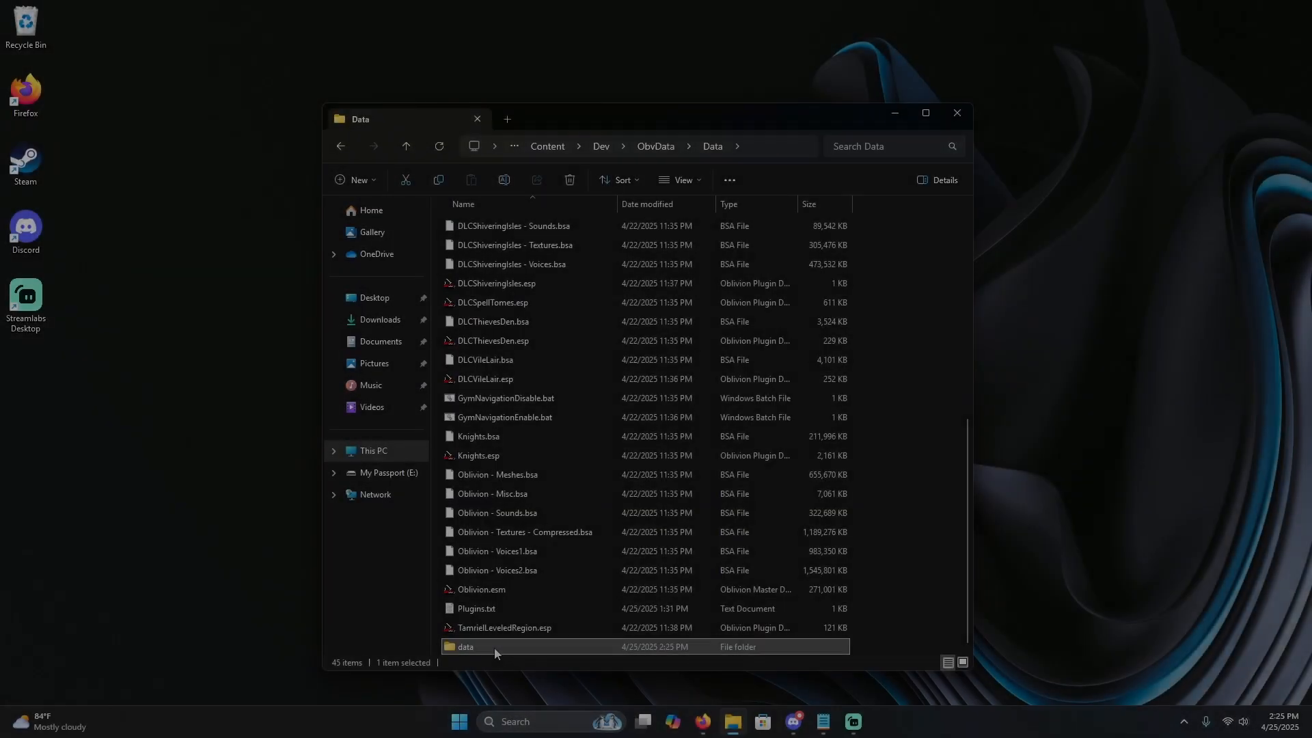
pyautogui.doubleClick(465, 646)
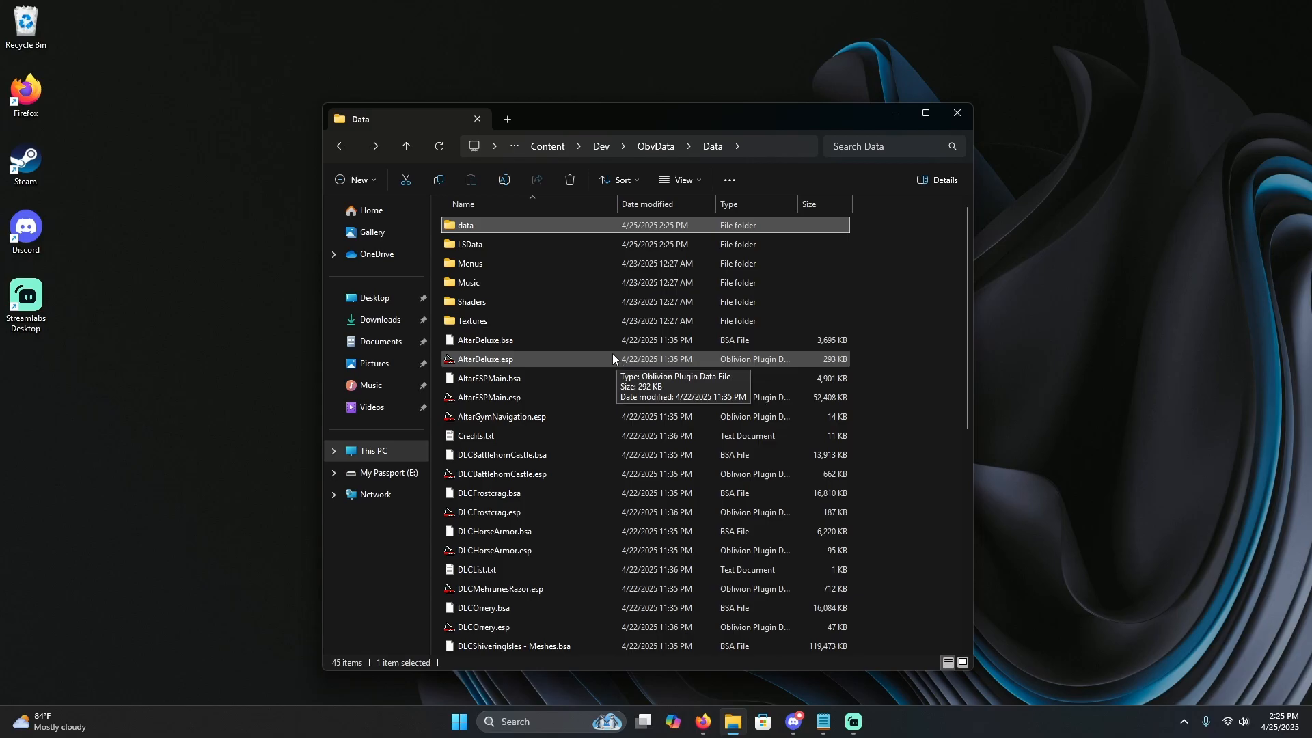
pyautogui.moveTo(601, 355)
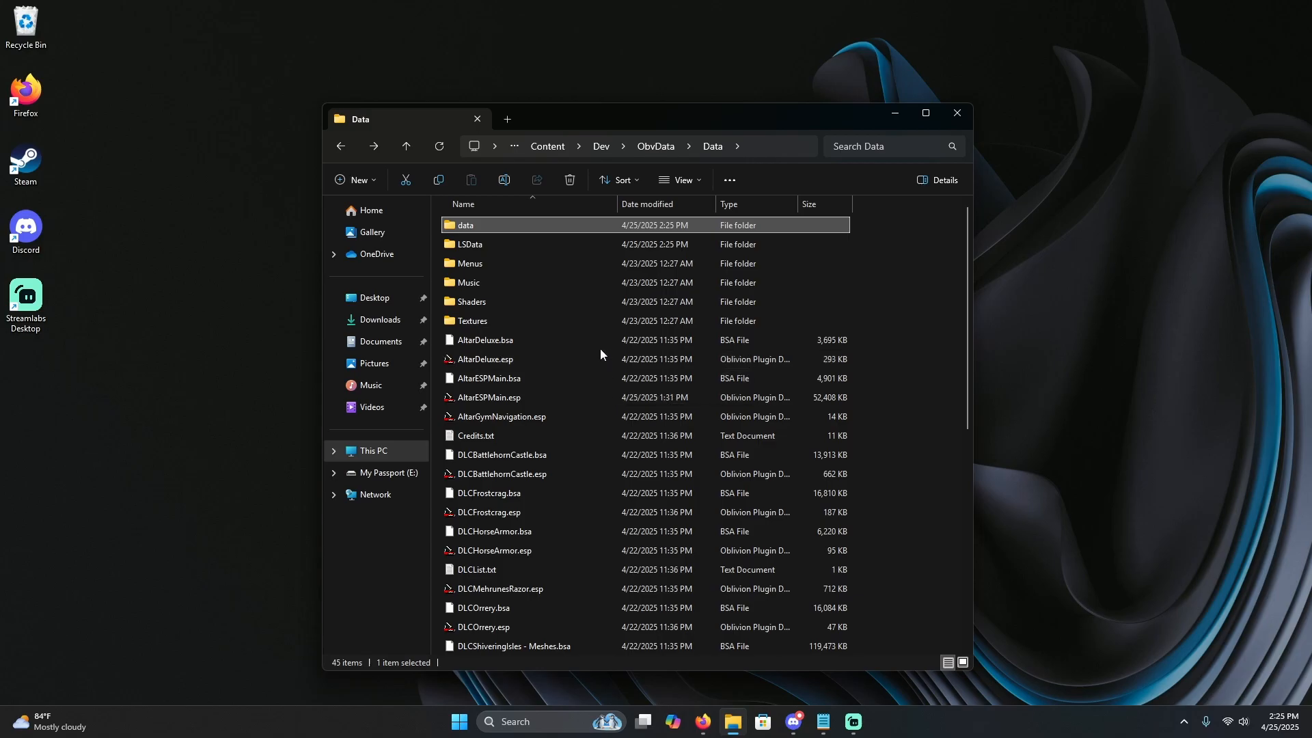